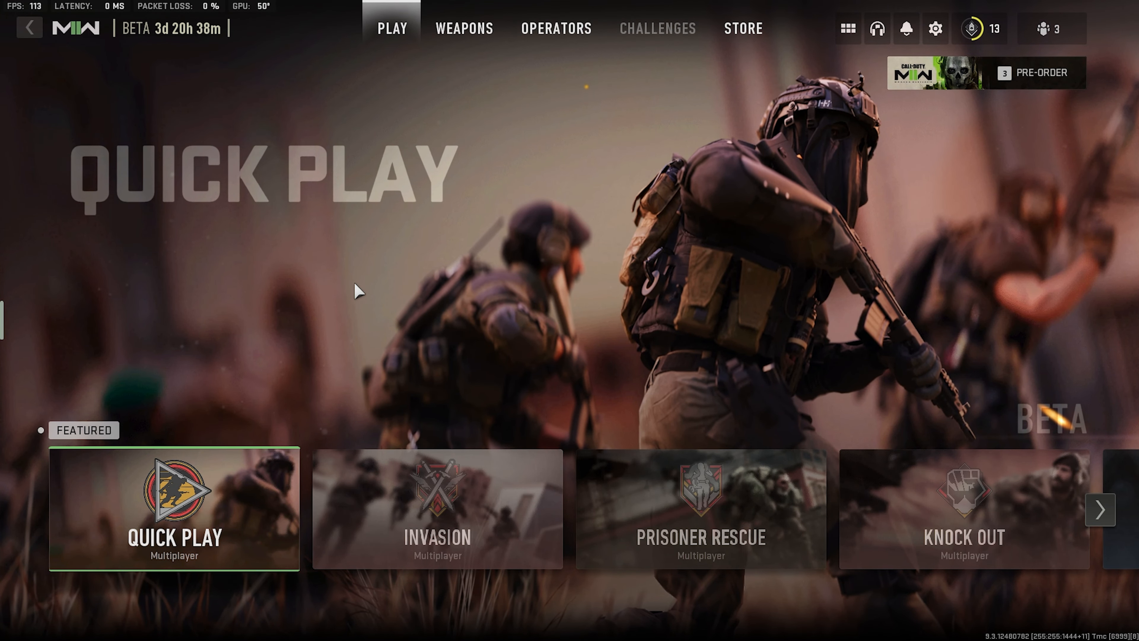
mouse_move(634, 169)
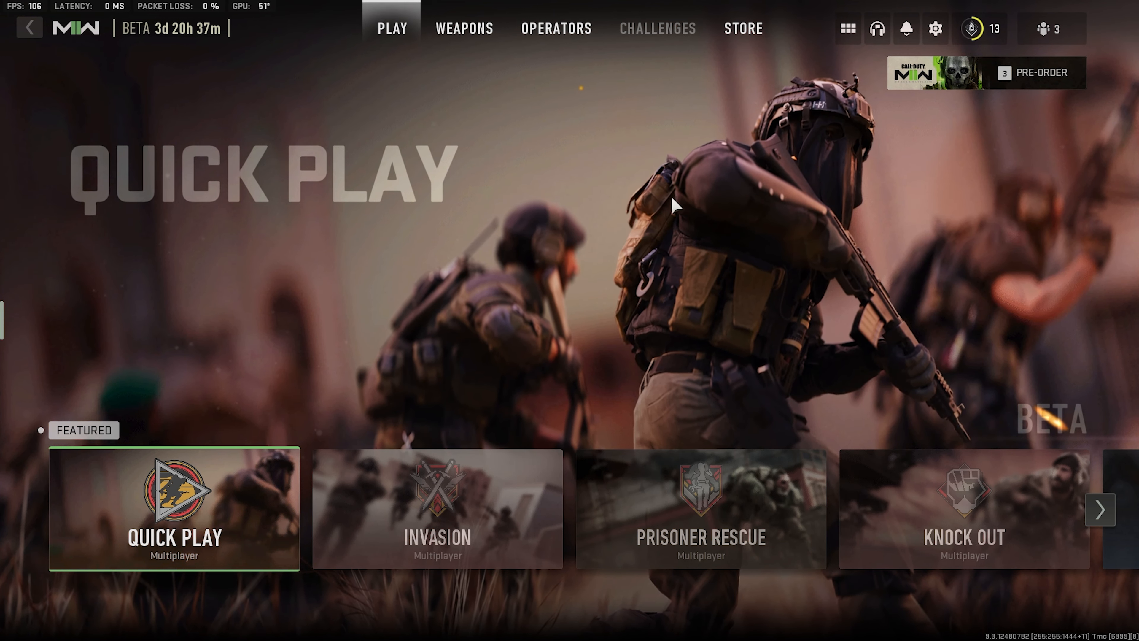
Leave the main menu for the graphics display settings via the gear icon.
left_click(935, 28)
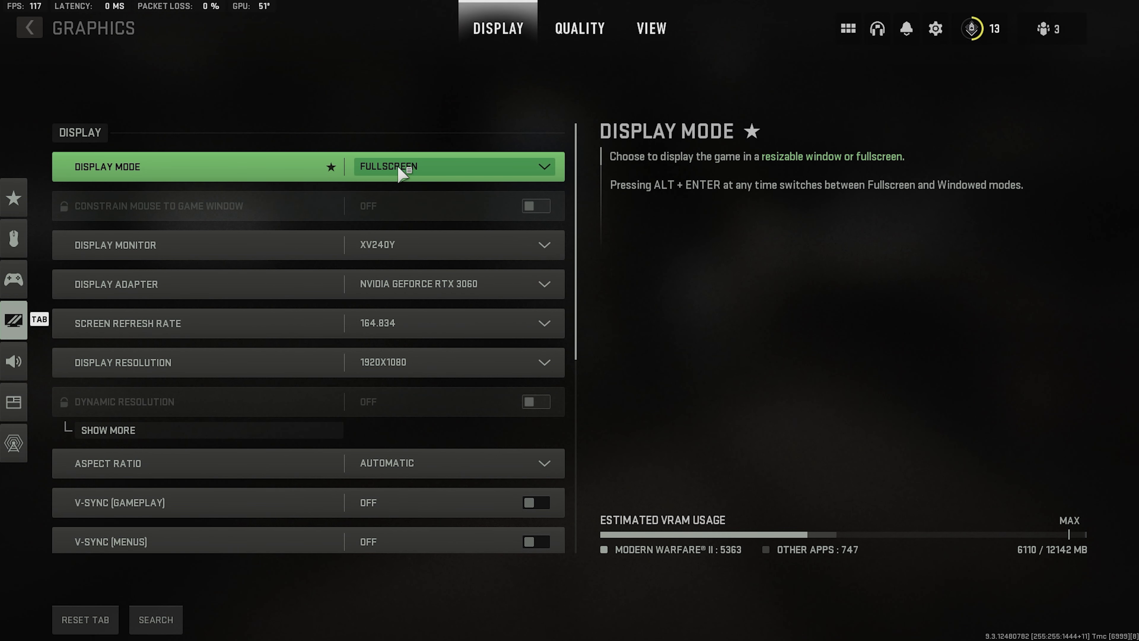
left_click(450, 166)
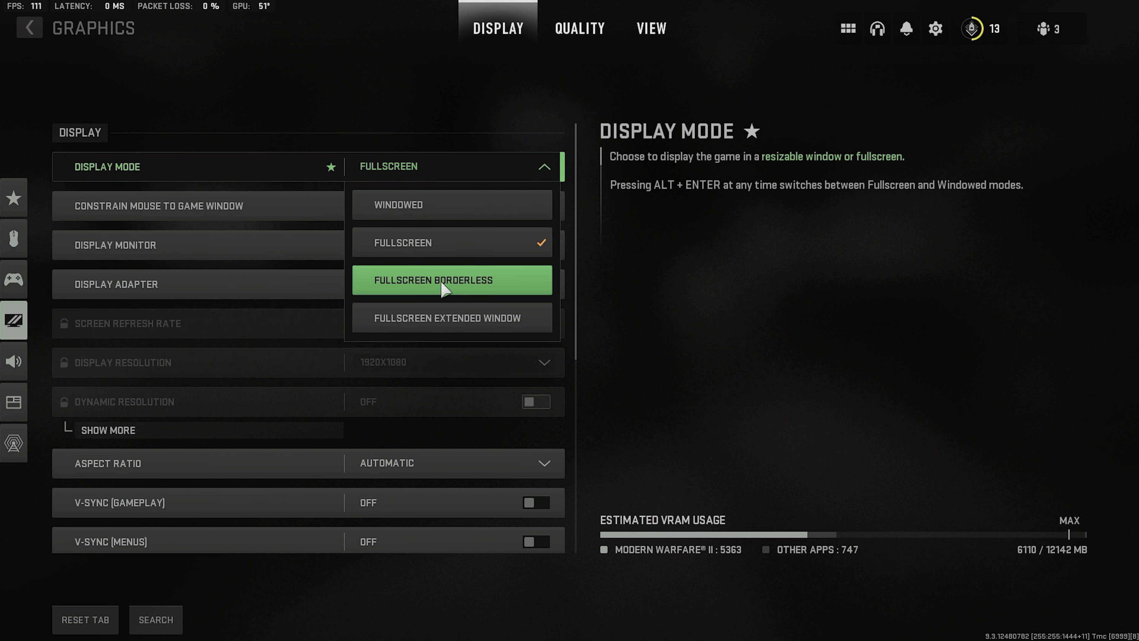
mouse_move(456, 430)
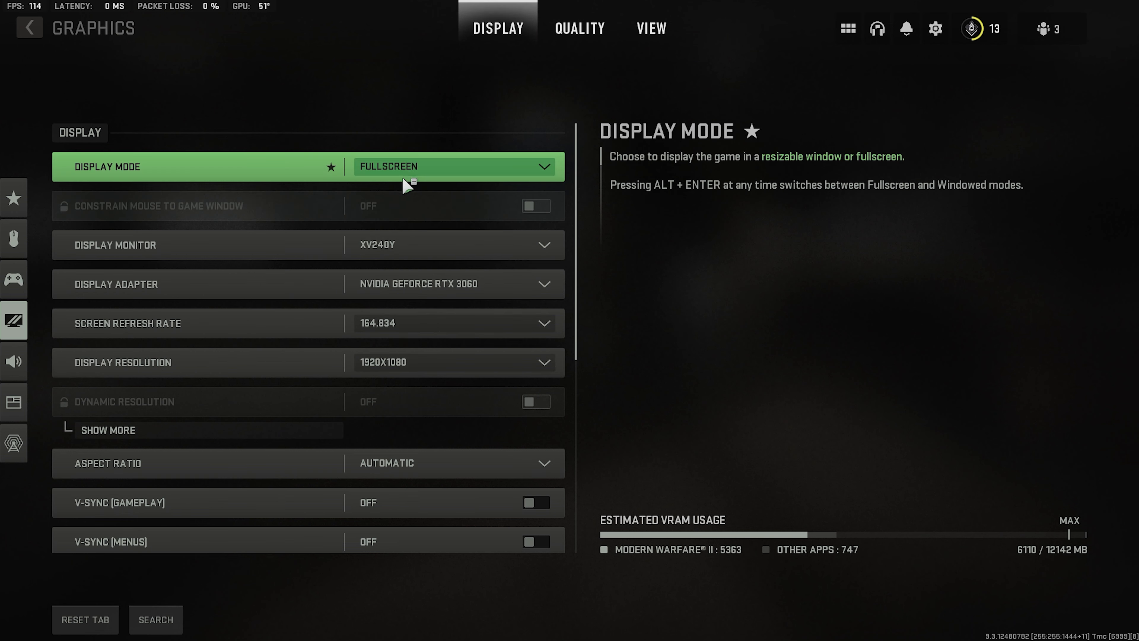
mouse_move(256, 363)
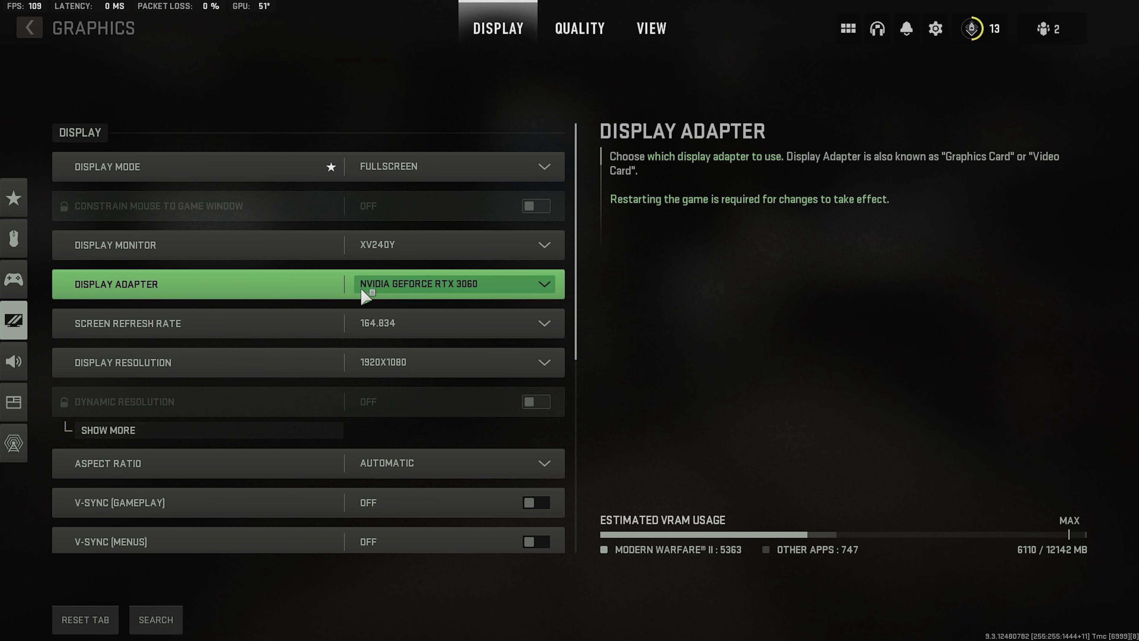
scroll("down", 3)
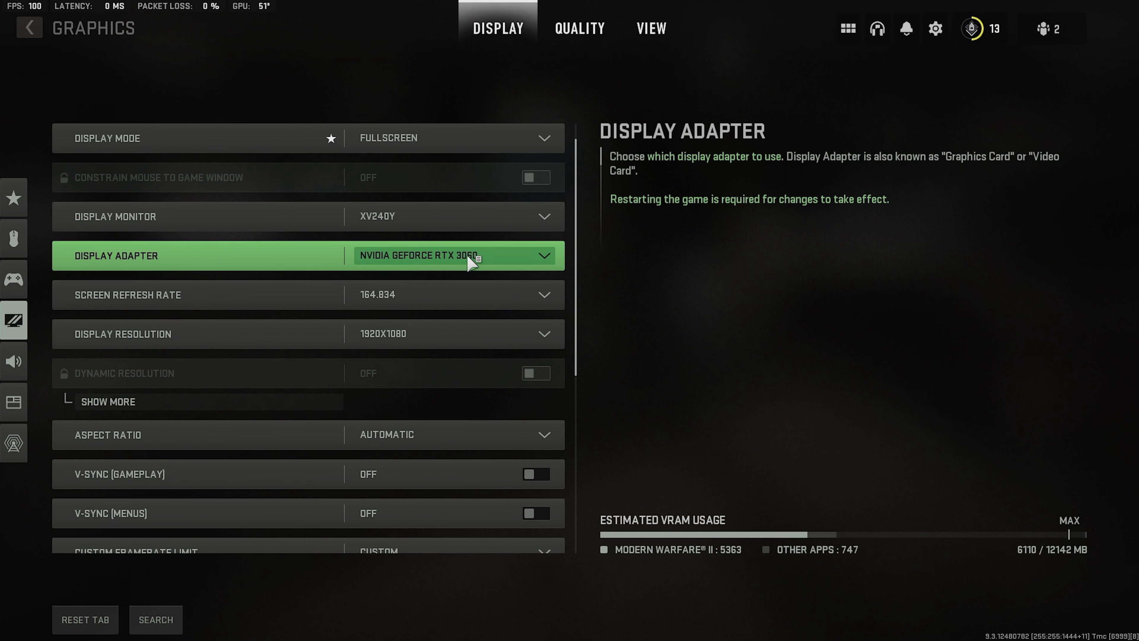
left_click(450, 294)
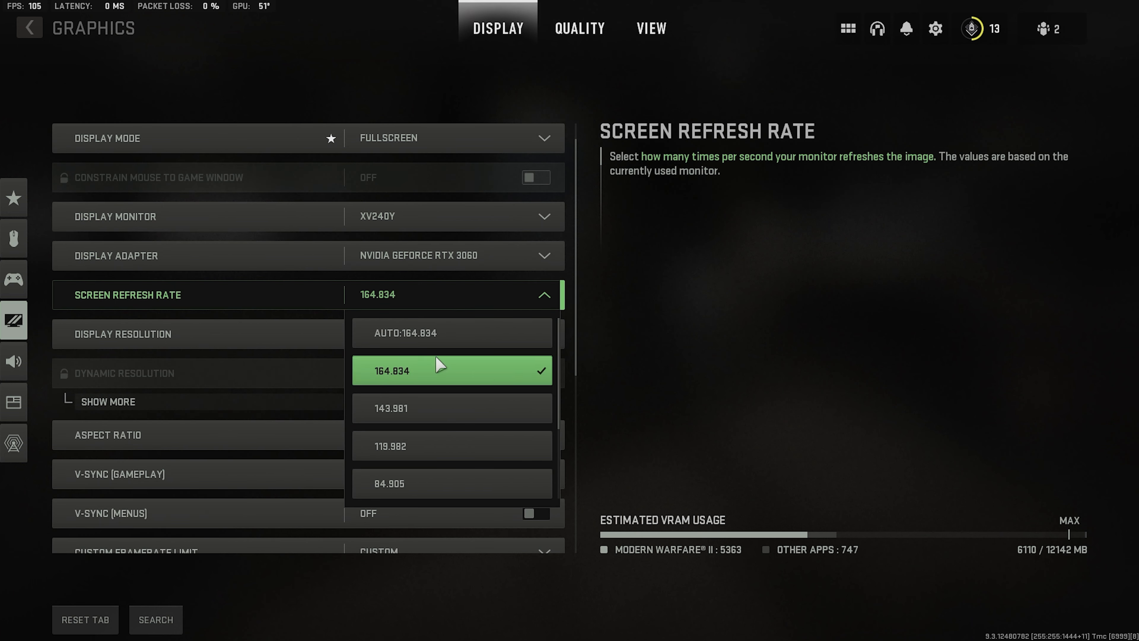
mouse_move(444, 414)
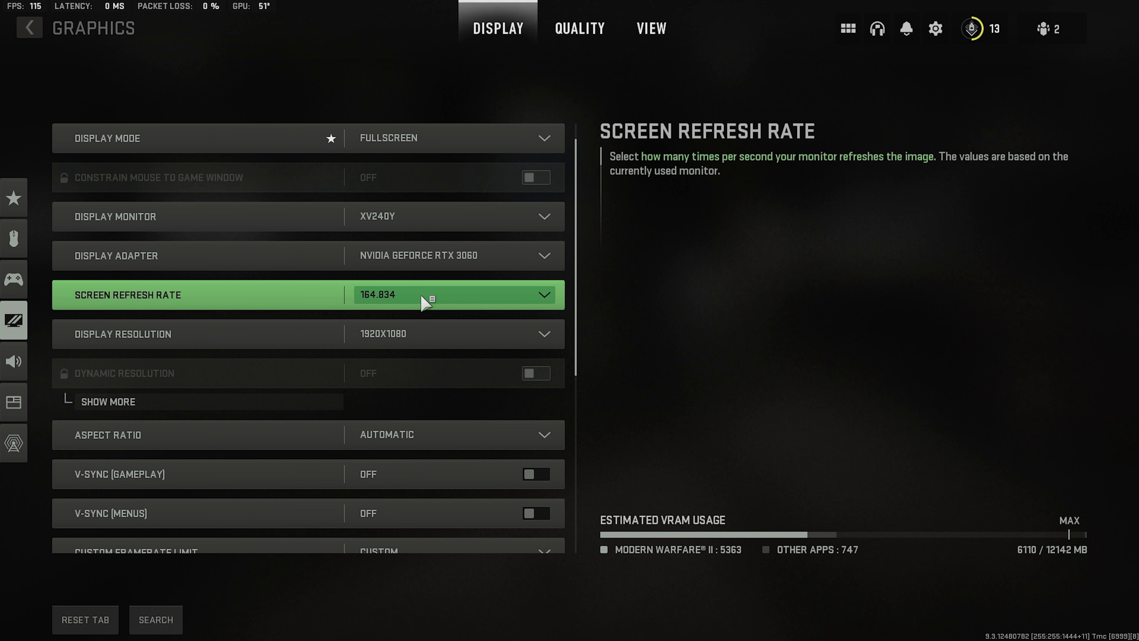
left_click(451, 294)
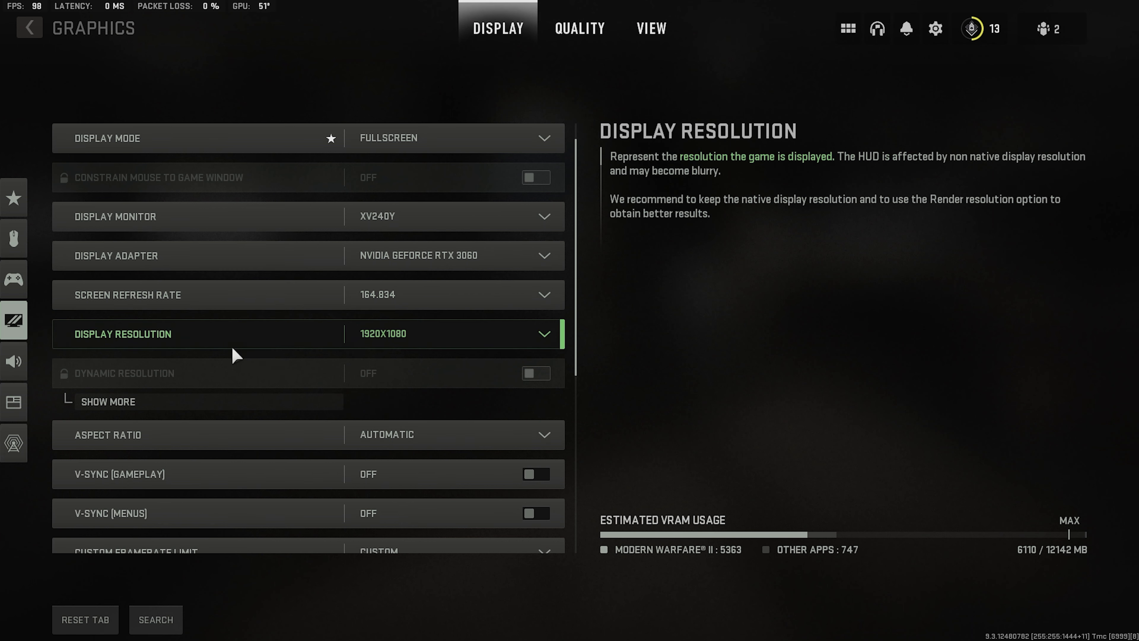
left_click(451, 333)
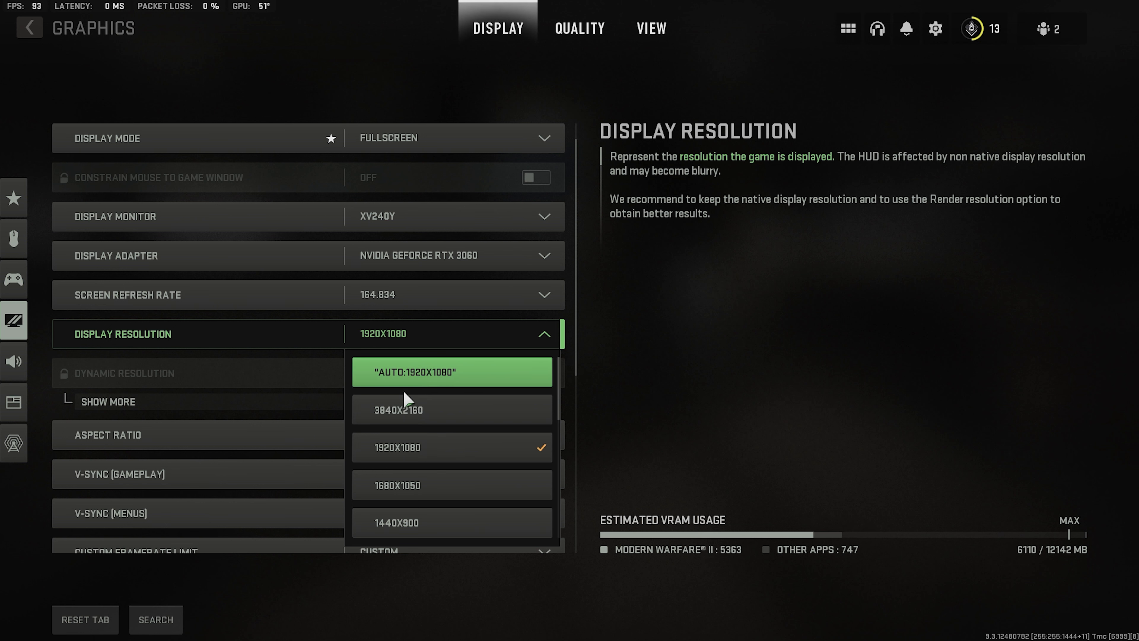
left_click(451, 446)
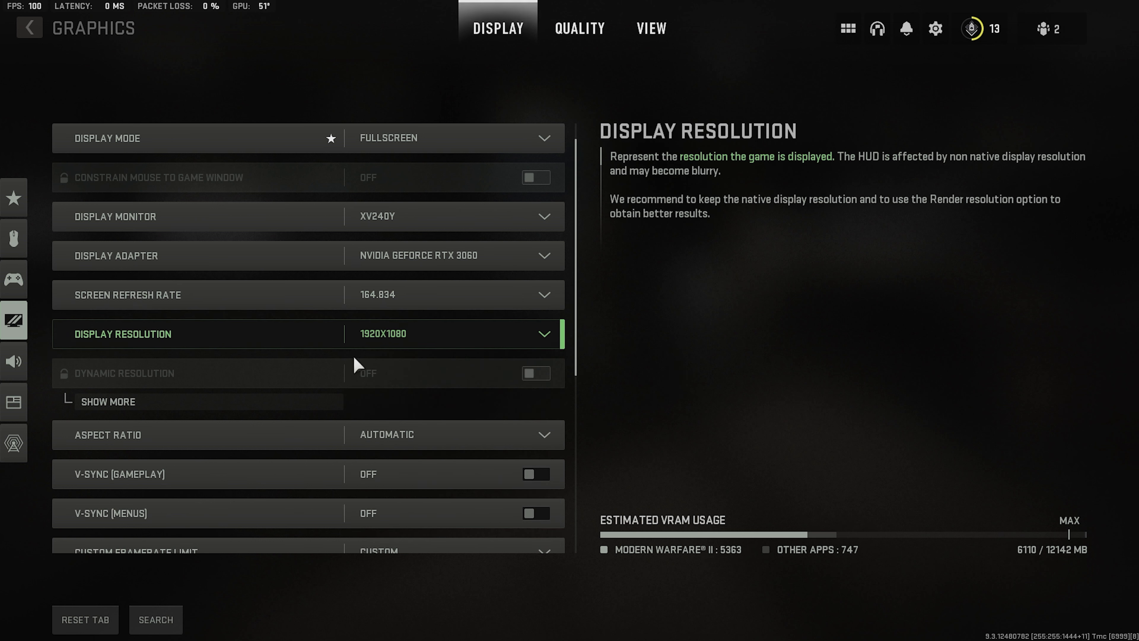
Reveal the dynamic resolution frame rate target and list the aspect ratio choices for Wide 16:9.
left_click(107, 401)
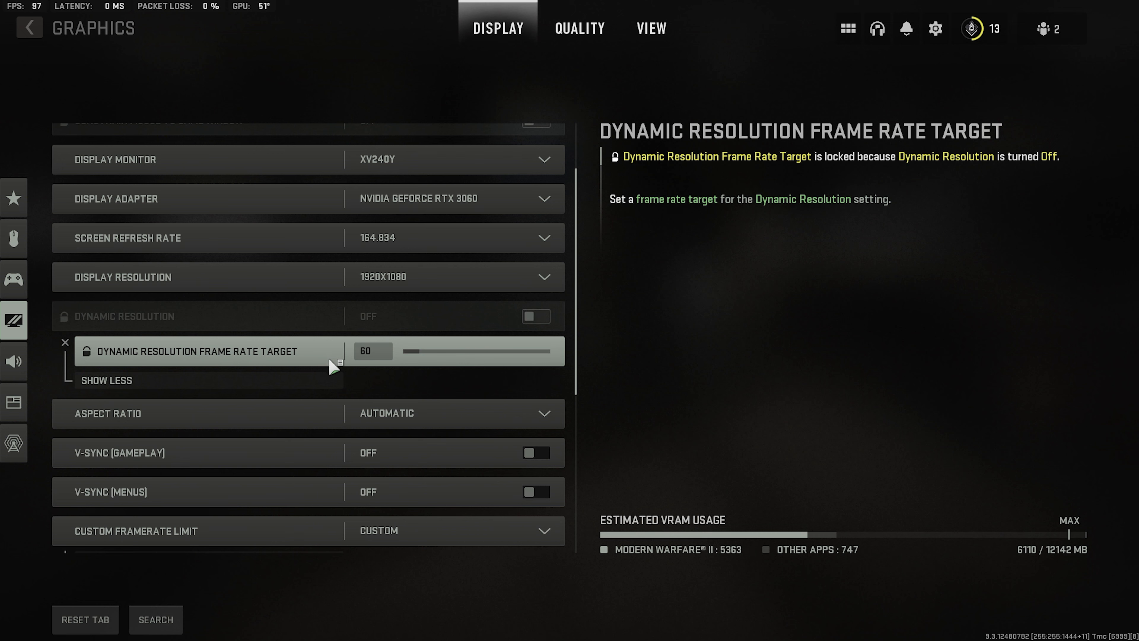
mouse_move(424, 365)
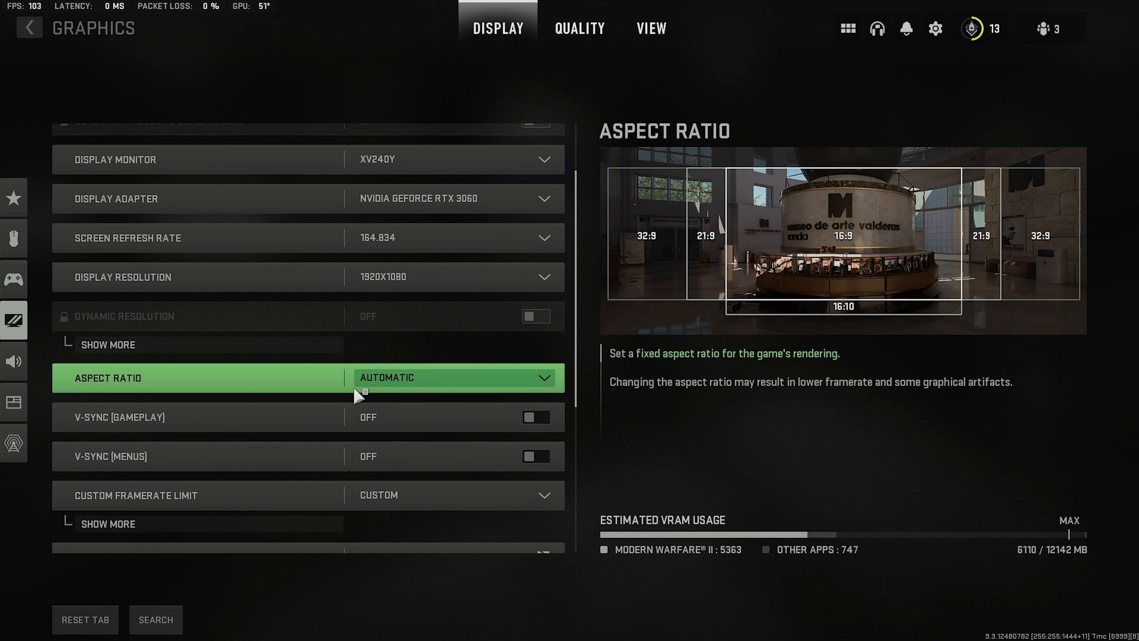
left_click(453, 377)
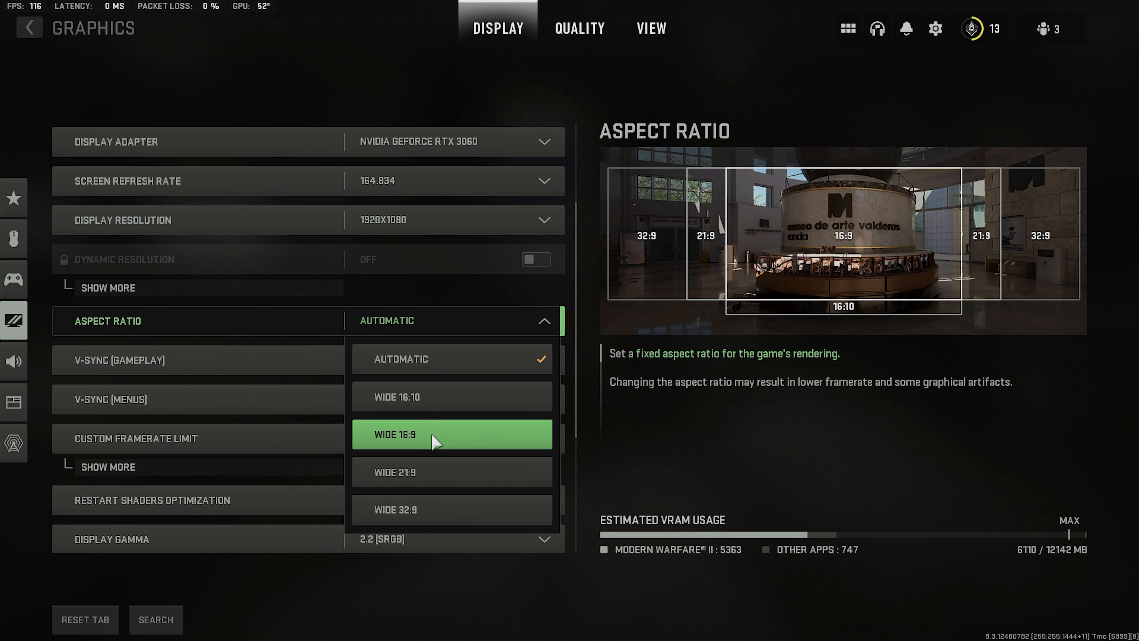
mouse_move(424, 407)
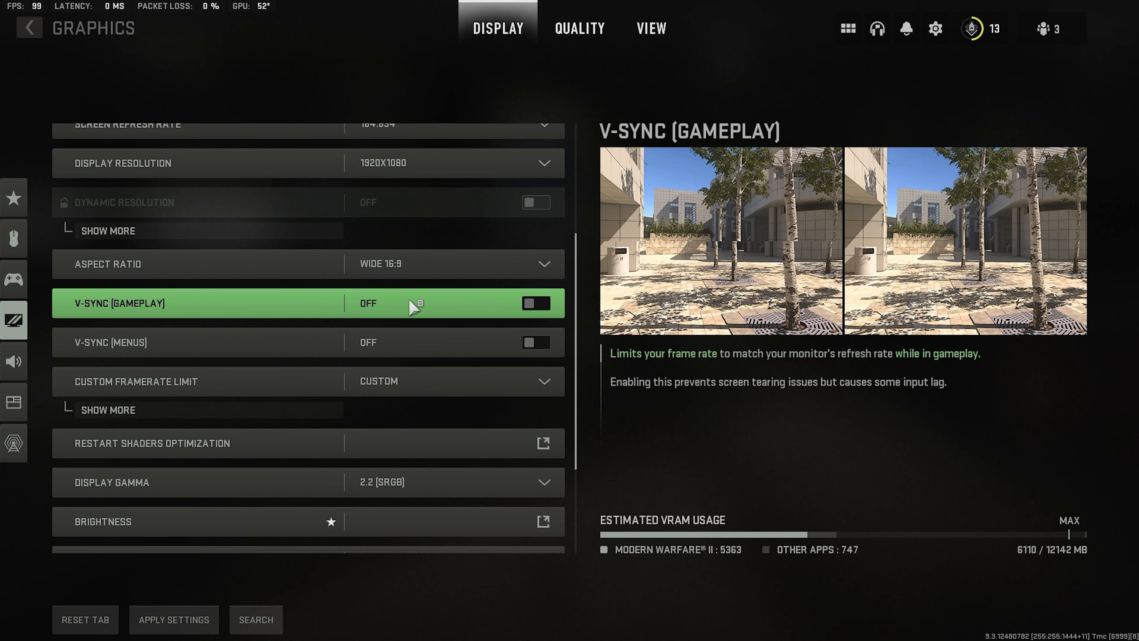
mouse_move(374, 320)
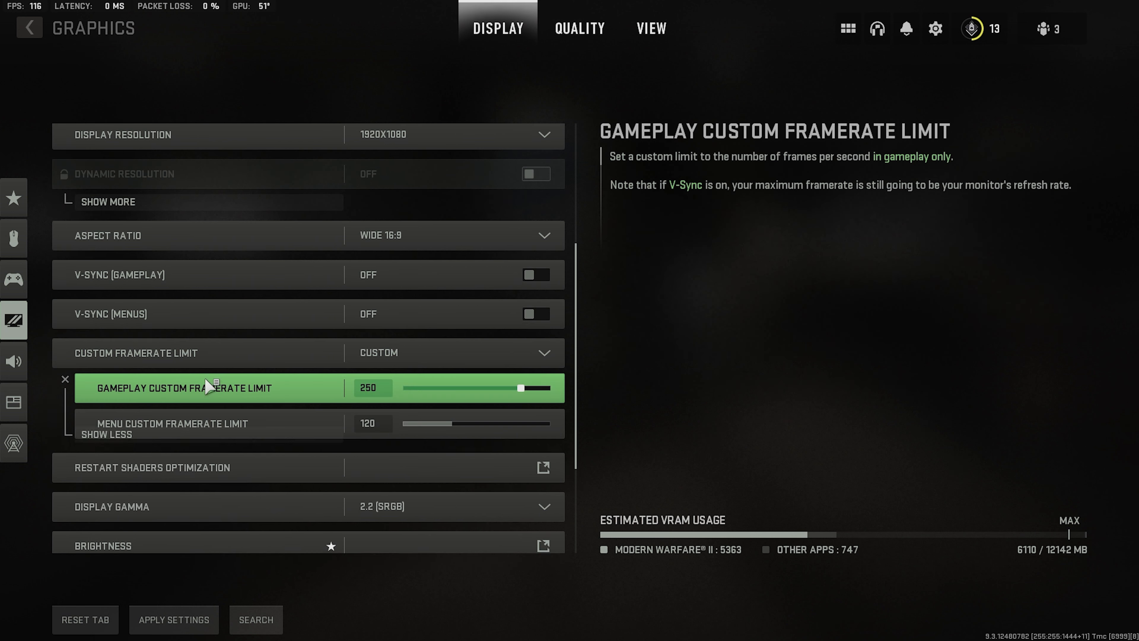
Keep the Custom framerate limit mode and slide the out-of-focus limit to 60.
left_click(450, 353)
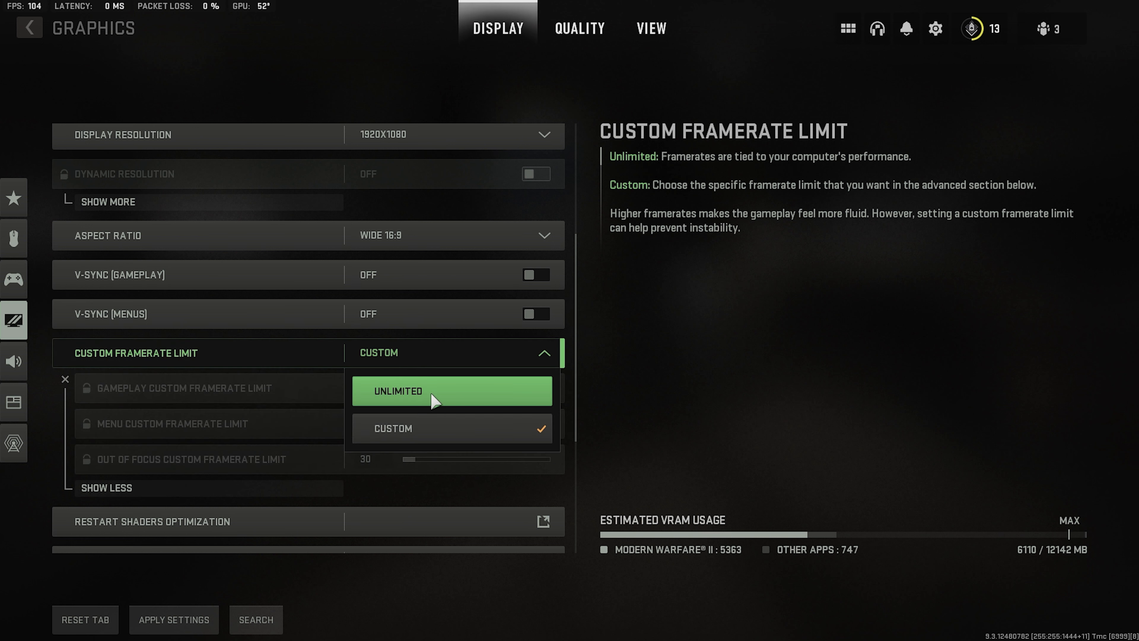
mouse_move(470, 400)
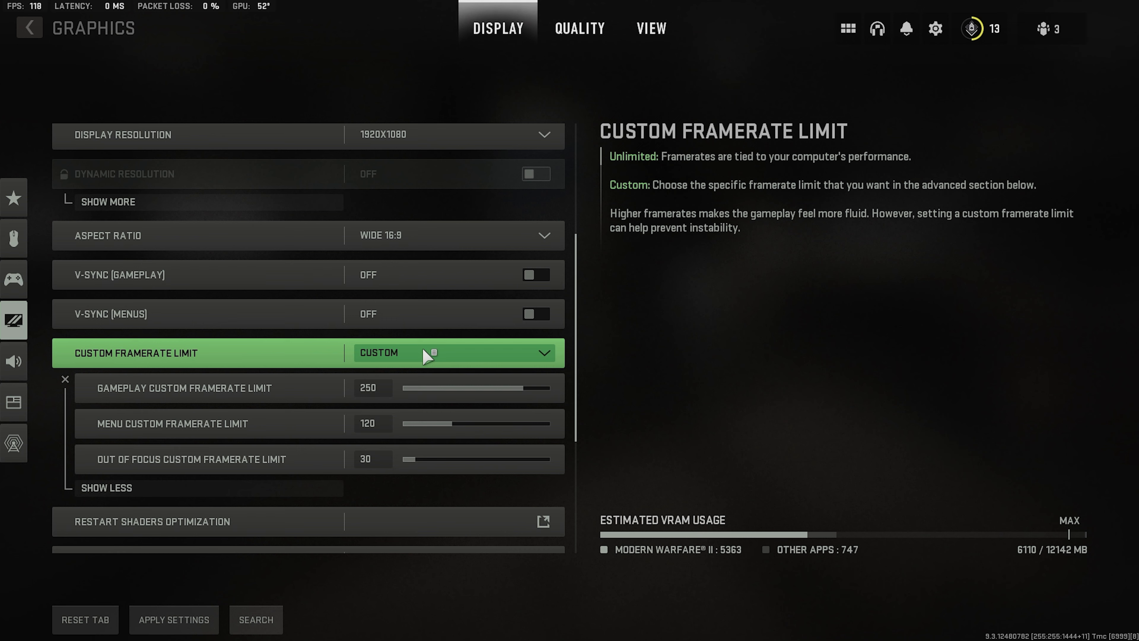
mouse_move(472, 355)
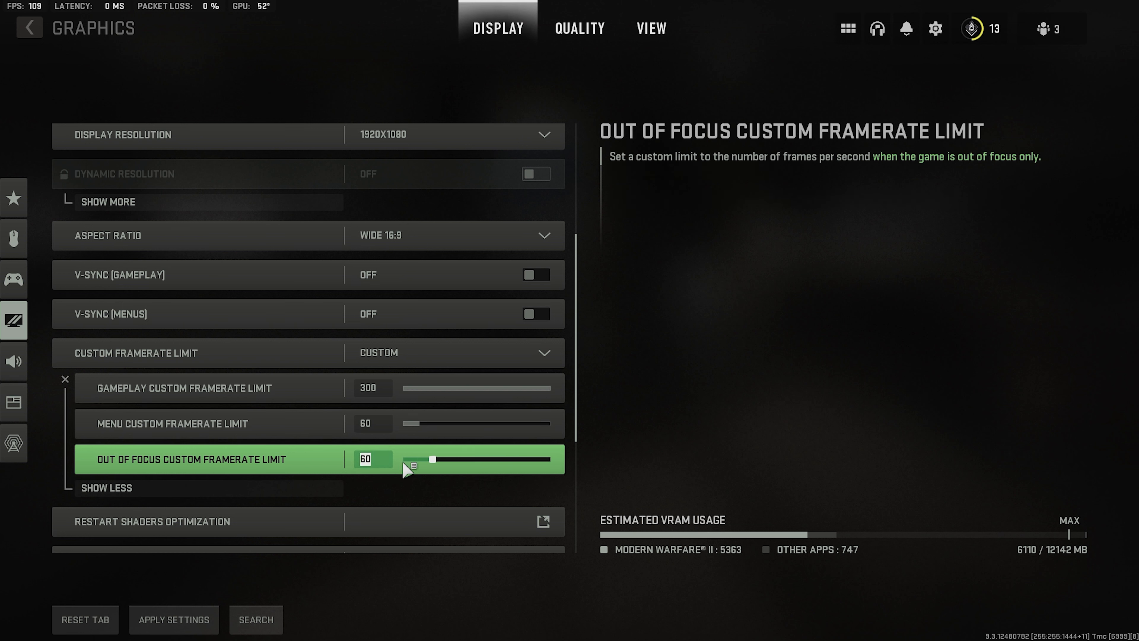
left_click_drag(433, 459, 418, 460)
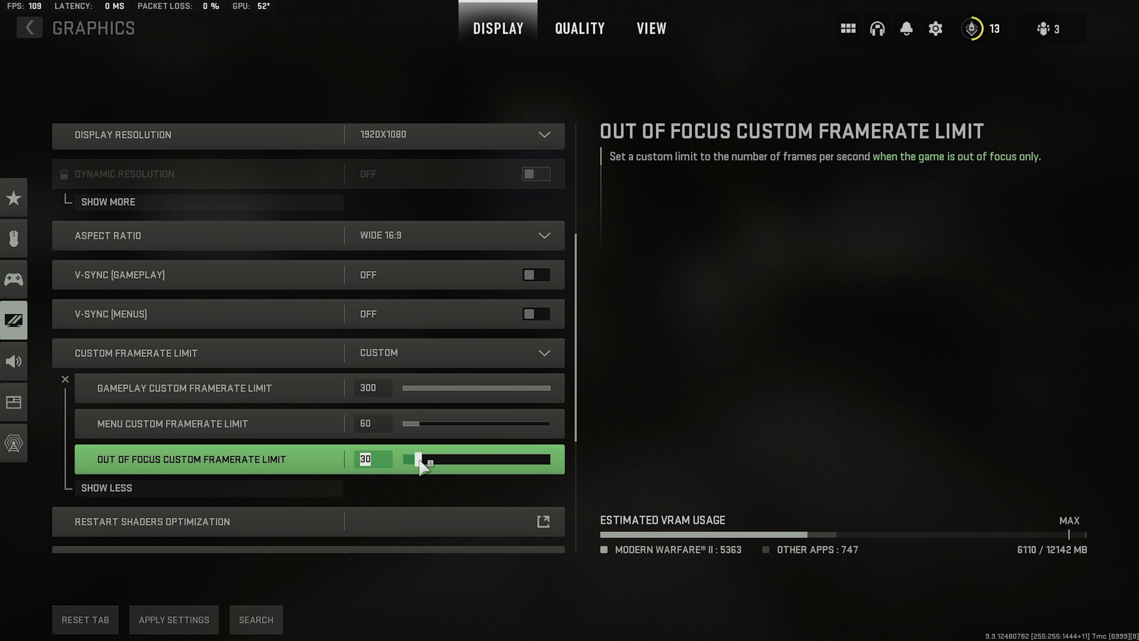
left_click_drag(425, 460, 547, 459)
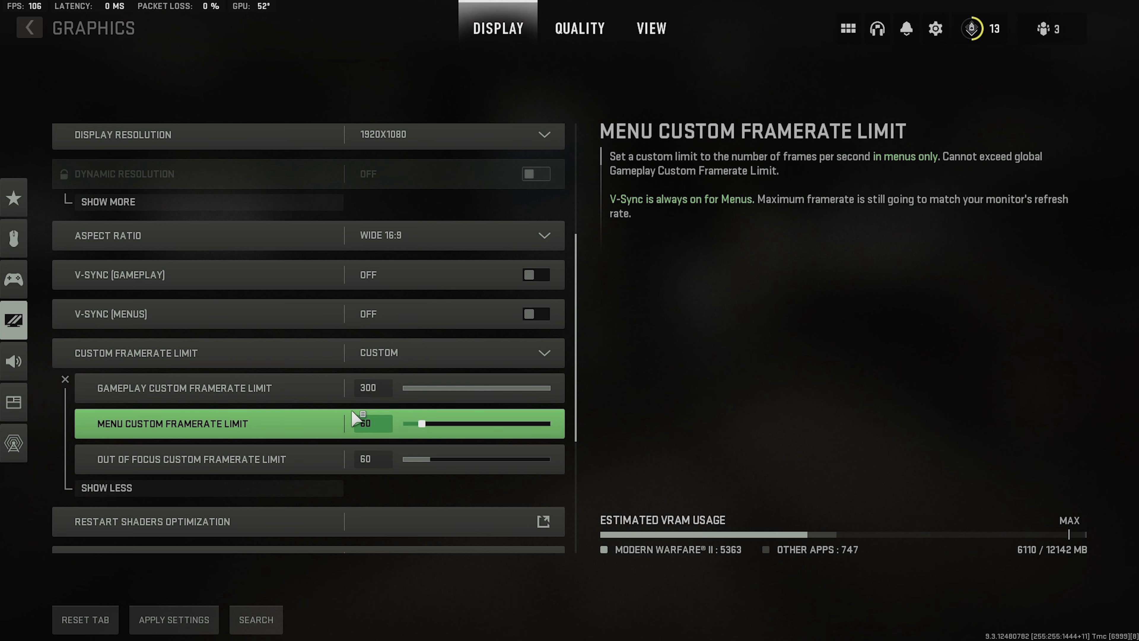
scroll("down", 3)
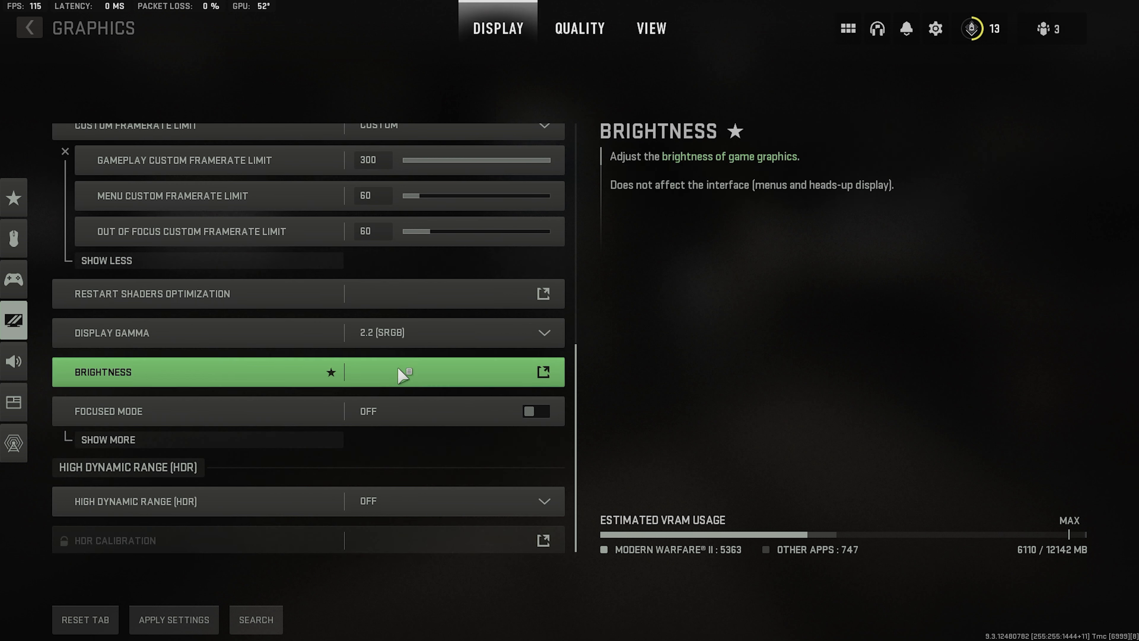
left_click(450, 333)
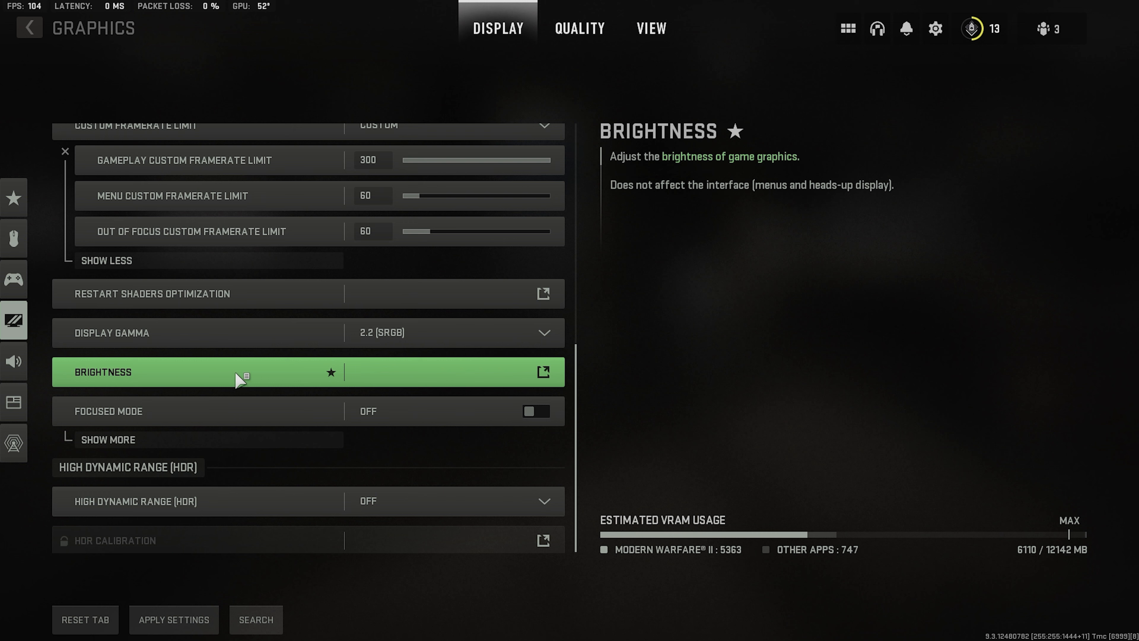
mouse_move(242, 424)
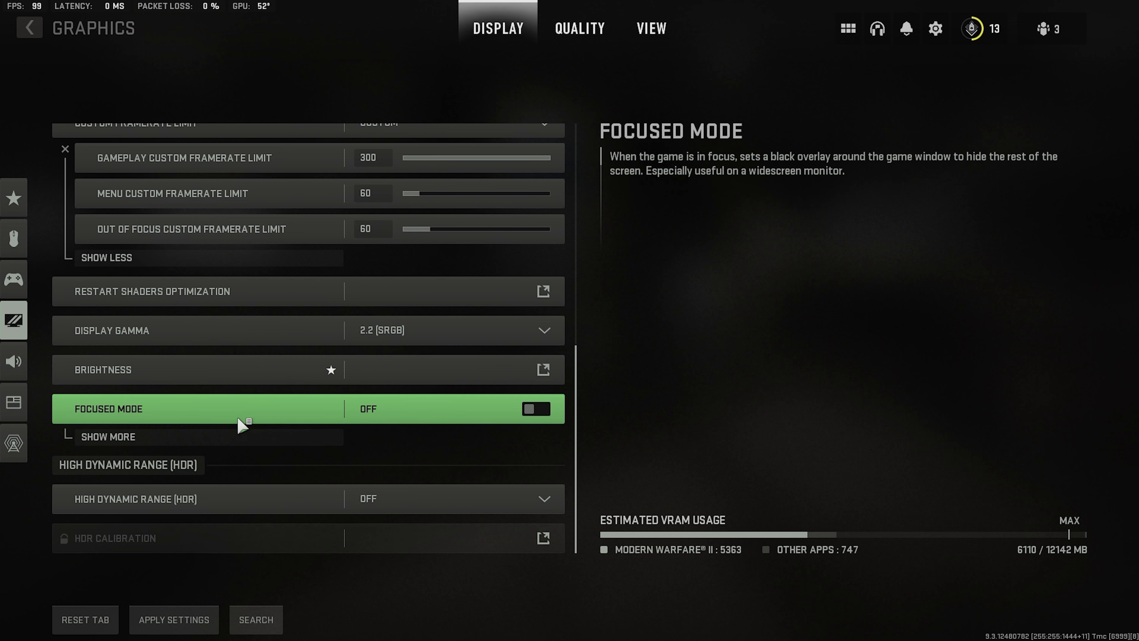
mouse_move(334, 499)
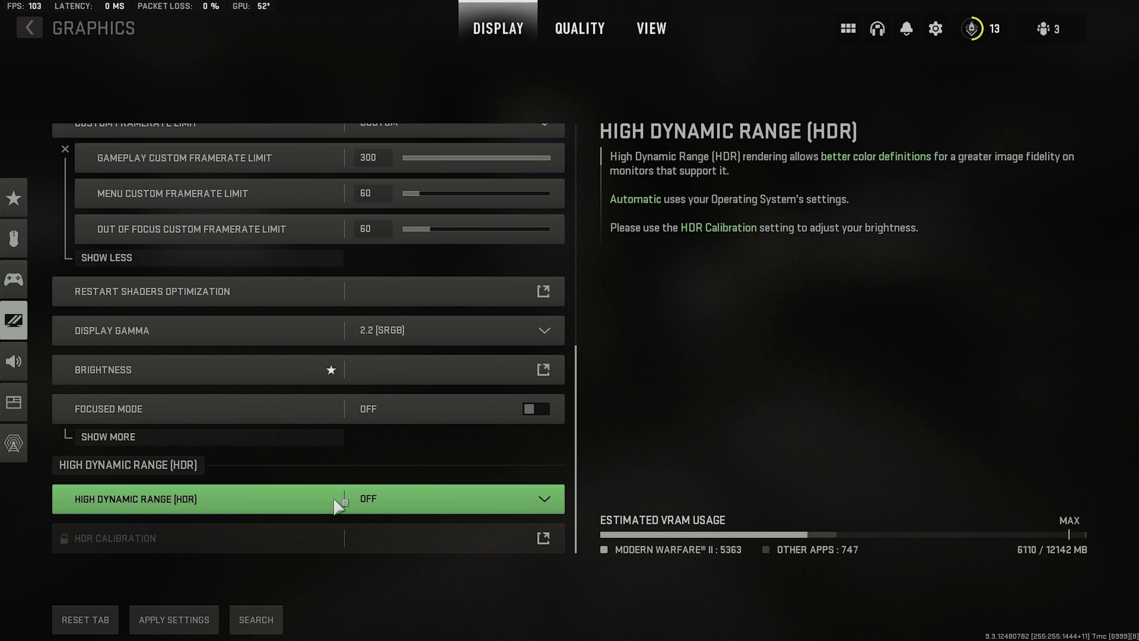
left_click(450, 499)
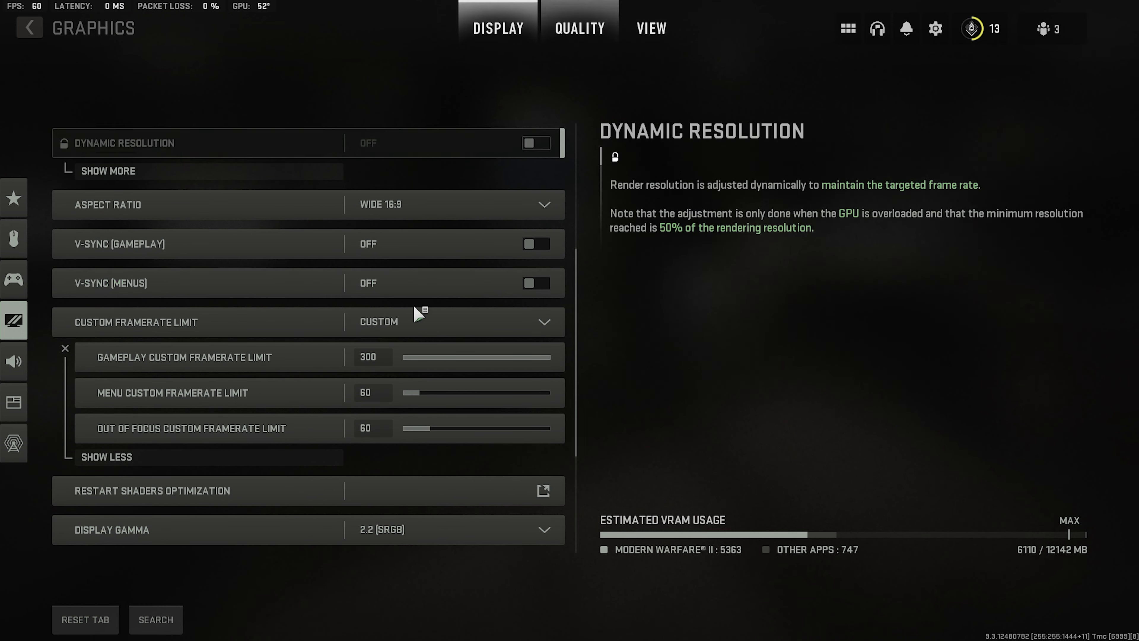
In Quality settings, enable FidelityFX CAS sharpening and raise its strength to 75.
left_click(579, 28)
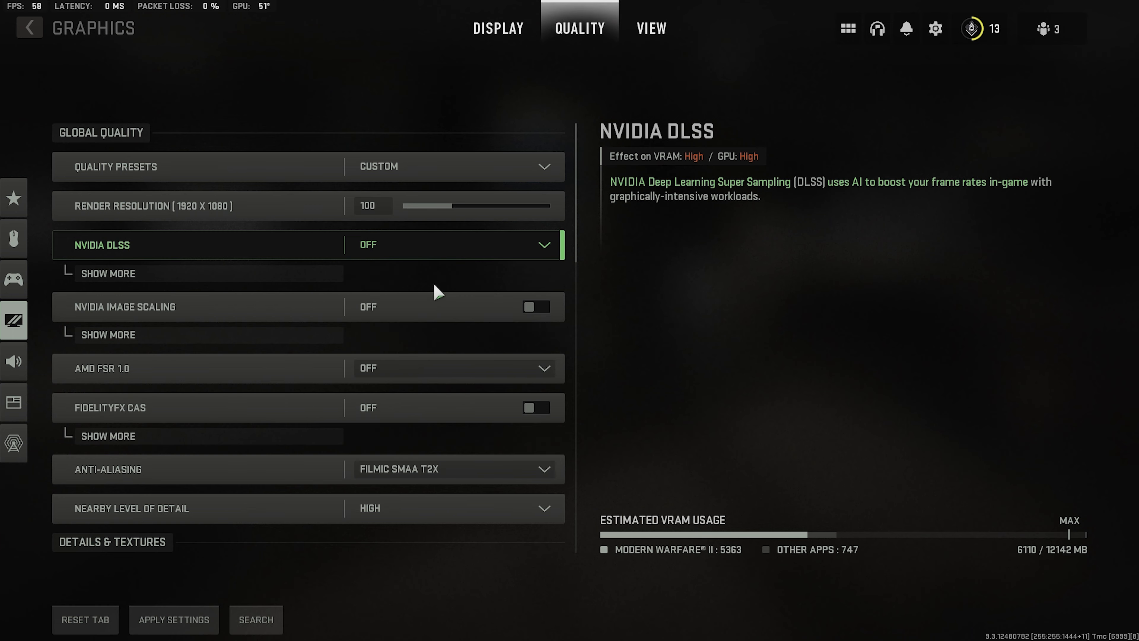
mouse_move(399, 206)
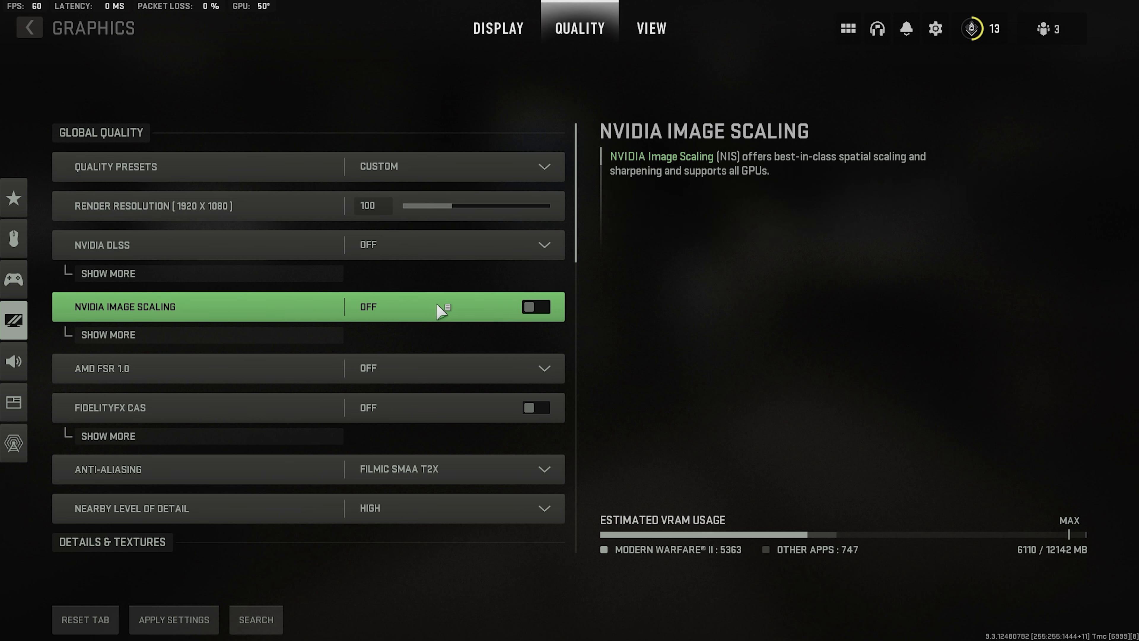
mouse_move(378, 408)
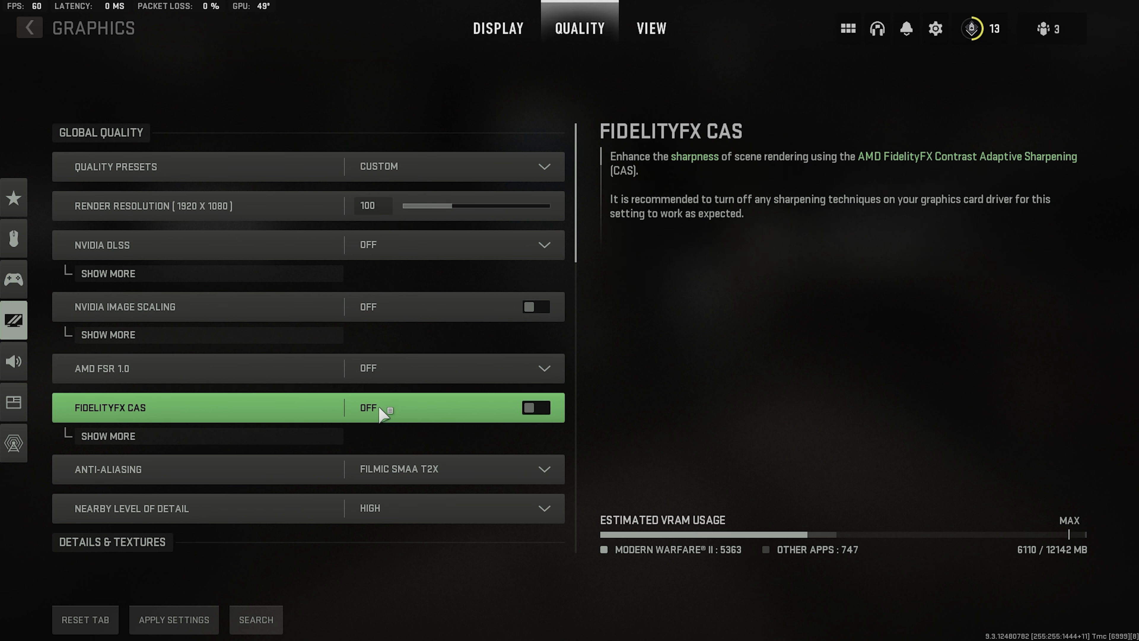
left_click(537, 407)
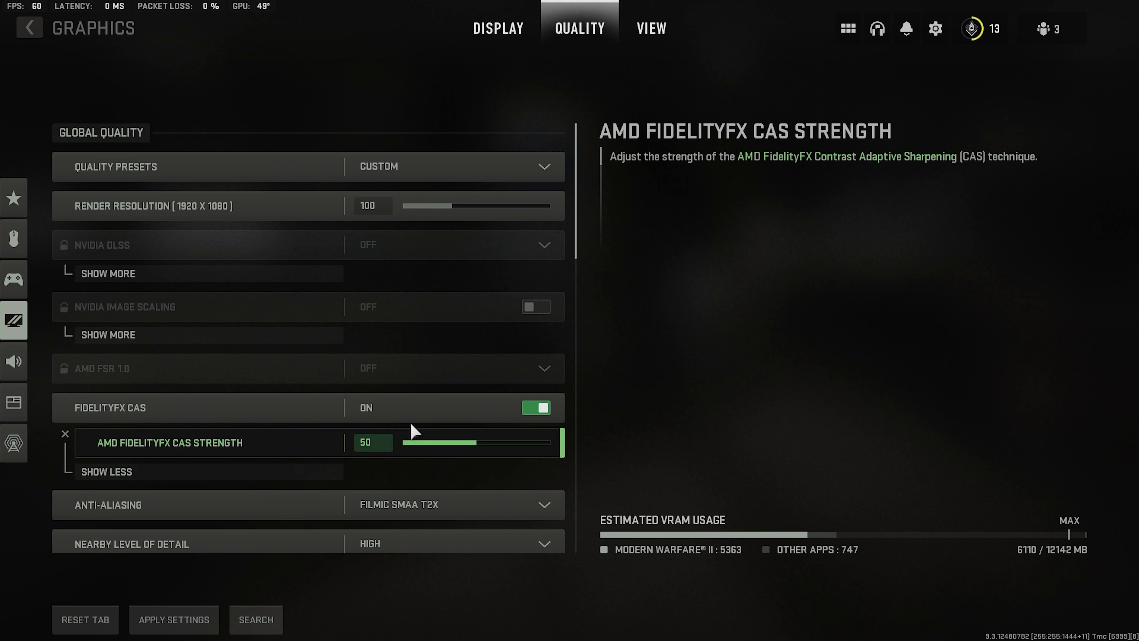
left_click_drag(458, 442, 498, 385)
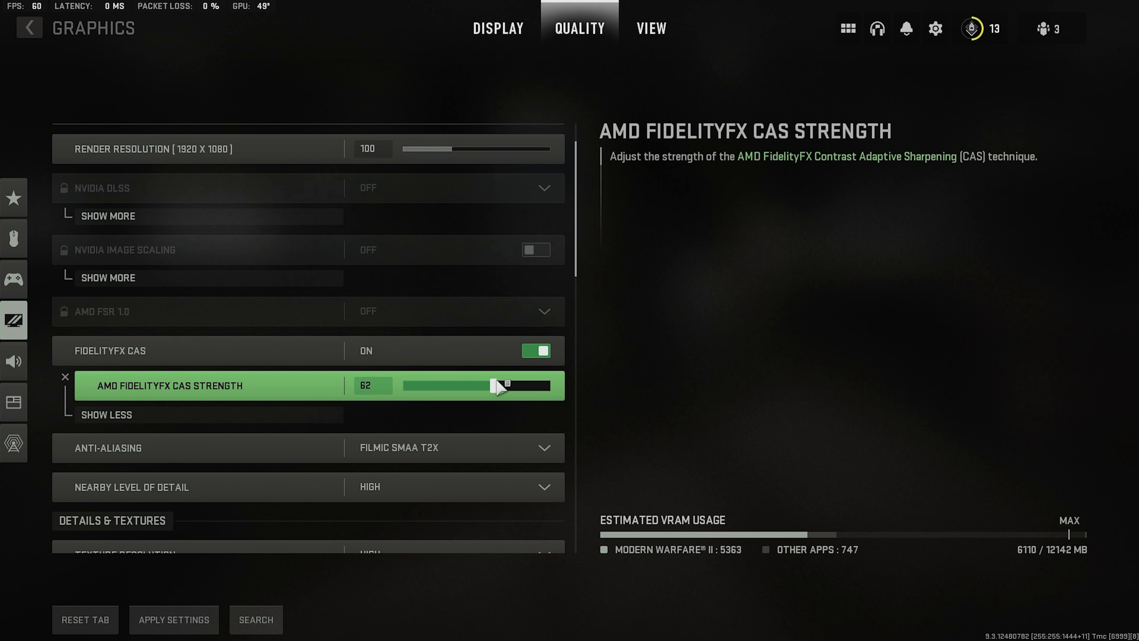
left_click_drag(494, 385, 515, 385)
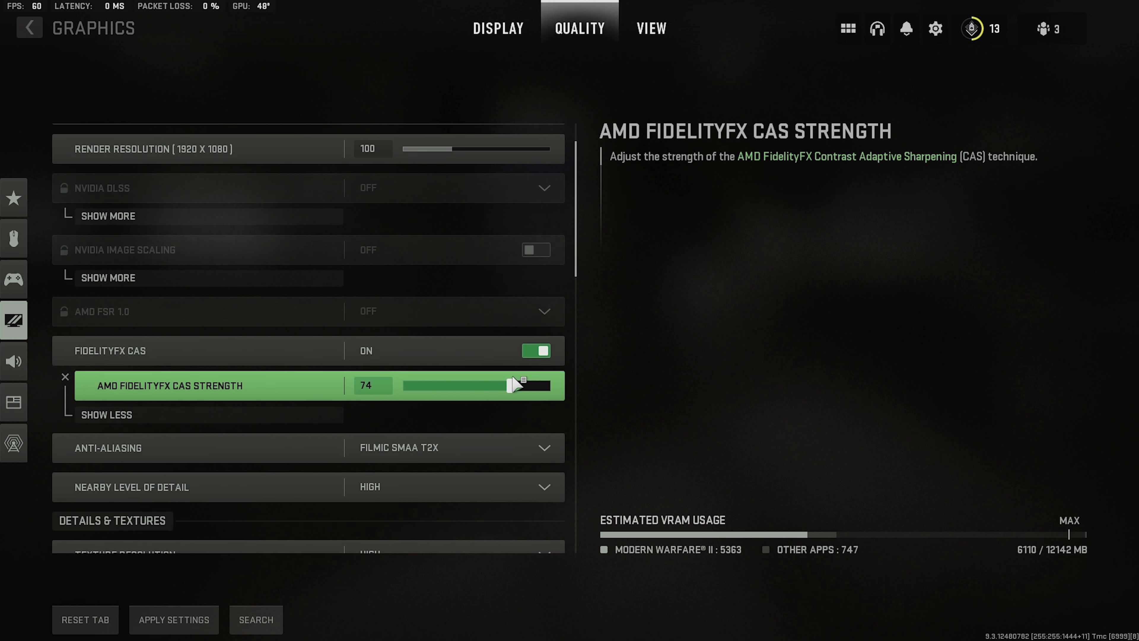
left_click_drag(512, 385, 516, 385)
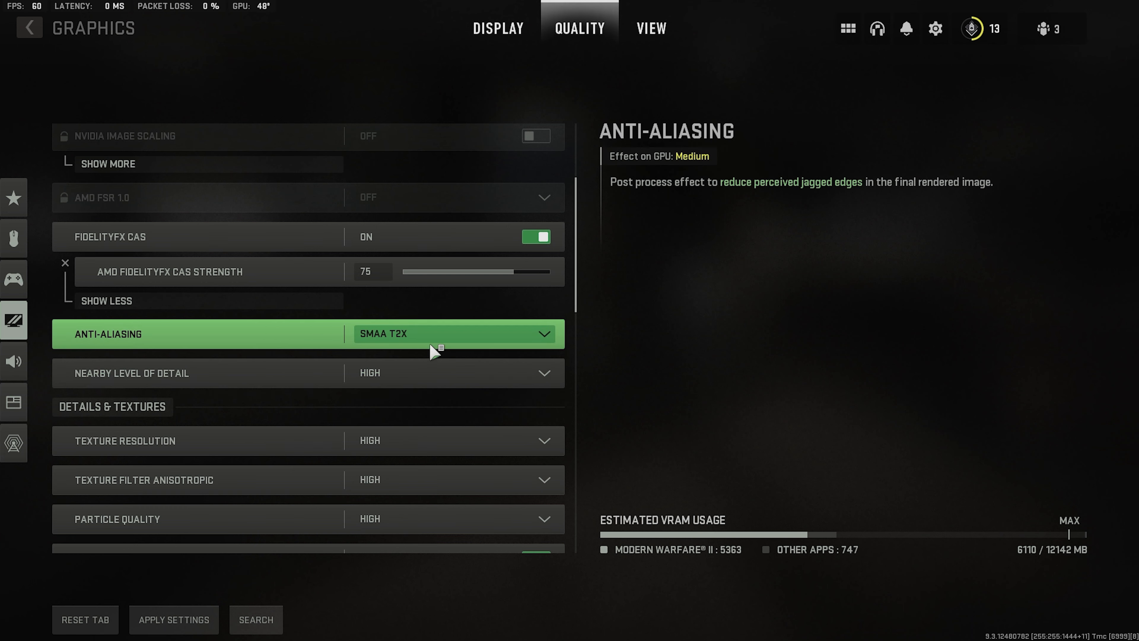
mouse_move(427, 342)
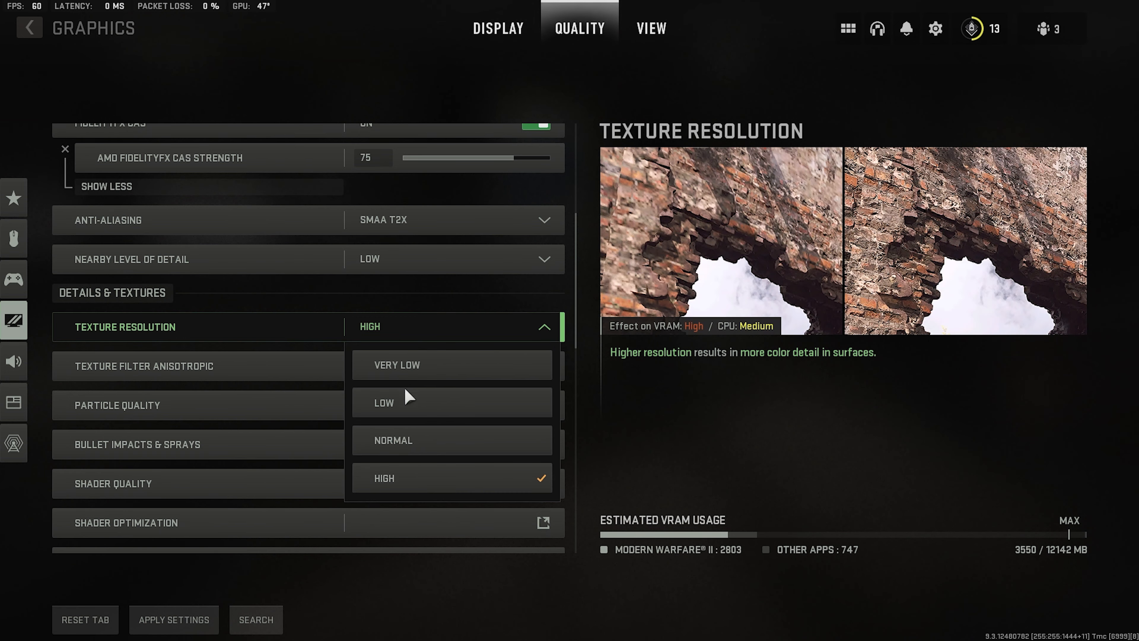
Set texture resolution to Low.
left_click(383, 402)
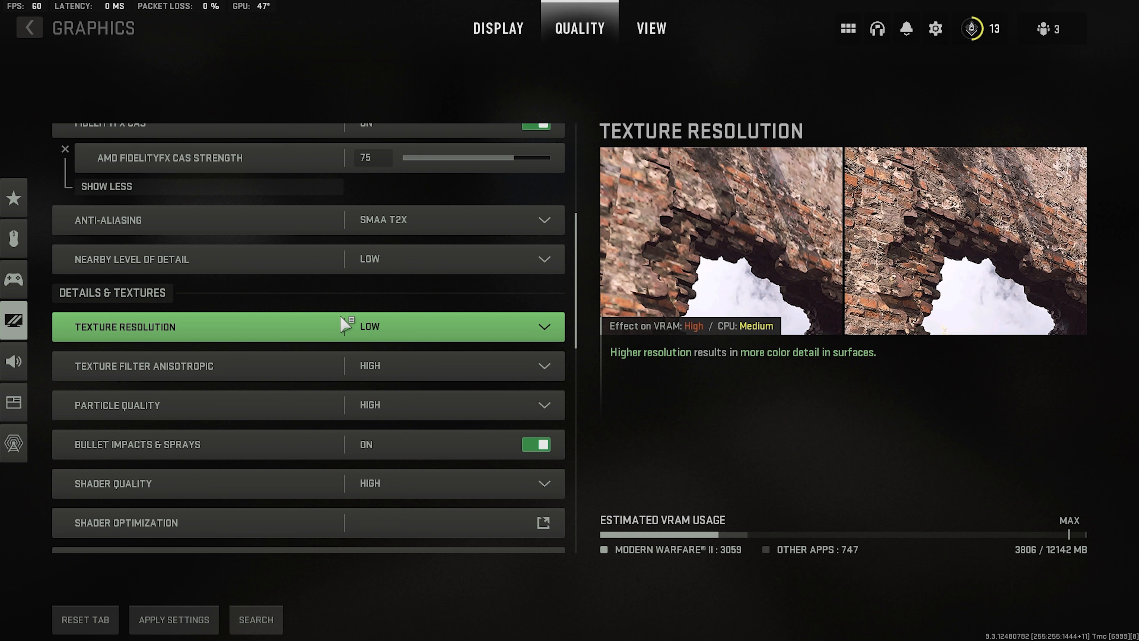
mouse_move(353, 340)
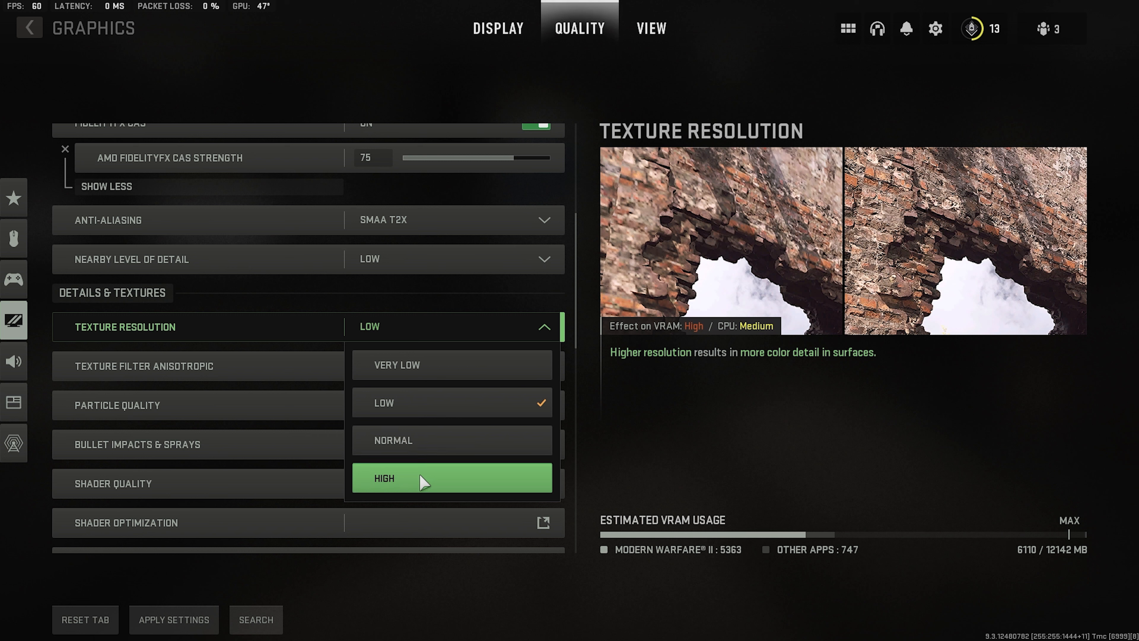
mouse_move(433, 365)
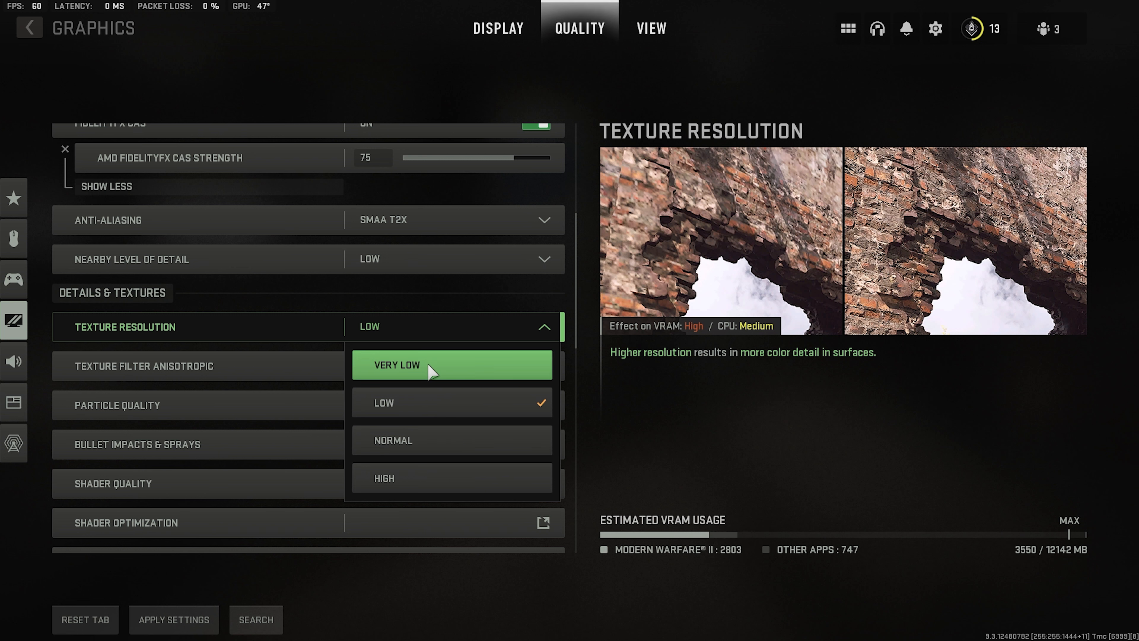
mouse_move(432, 385)
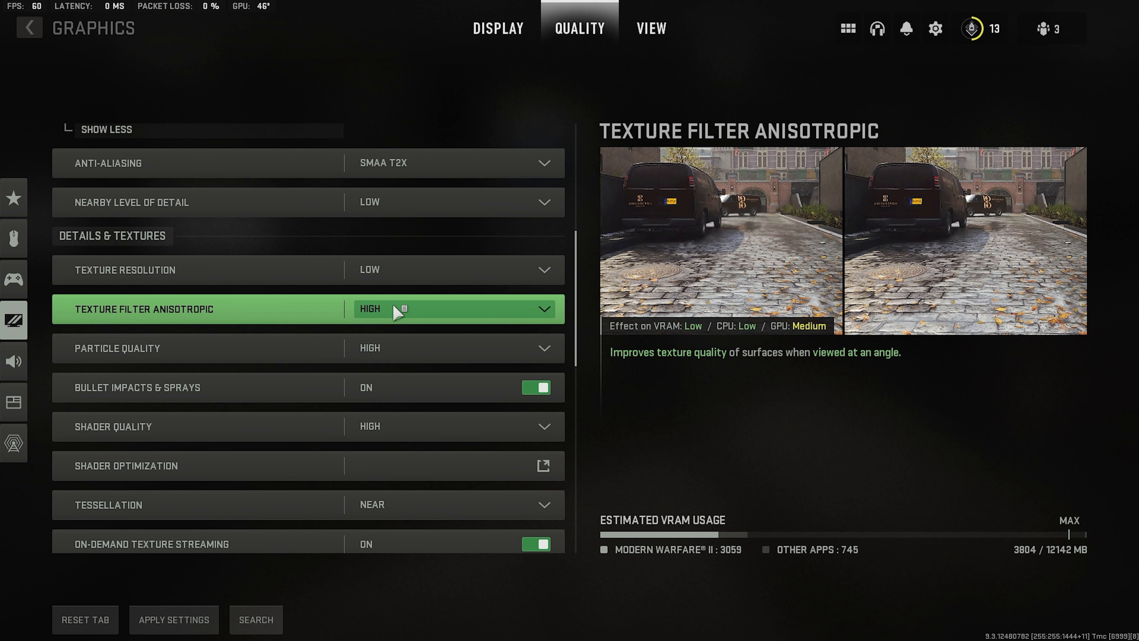
Turn off bullet impacts and sprays and lower shader quality to Medium.
left_click(454, 309)
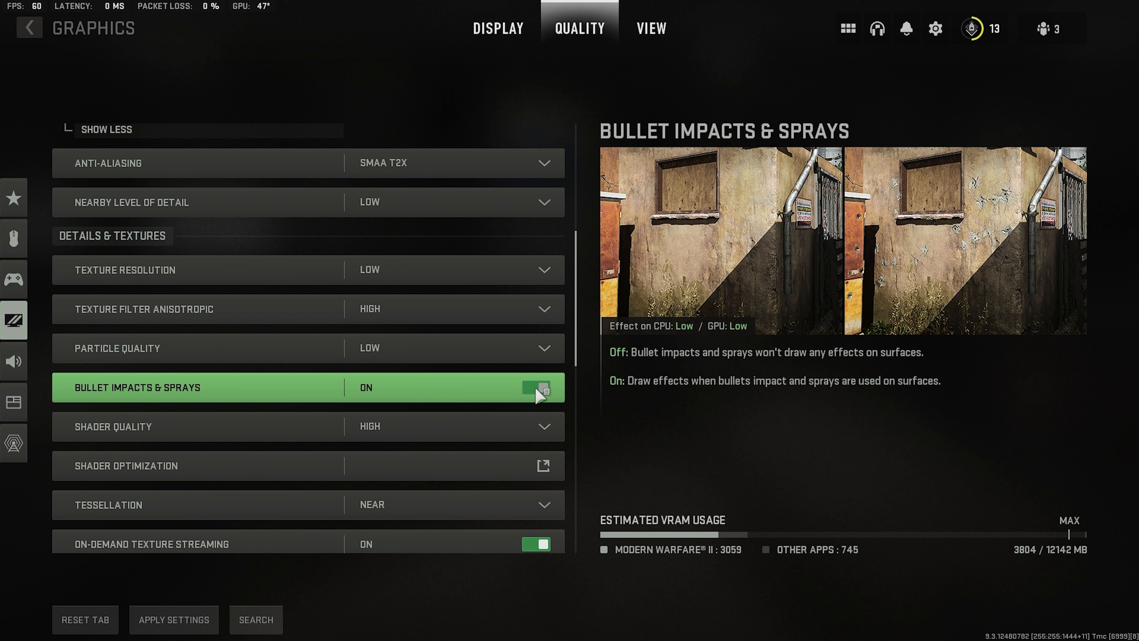
left_click(535, 388)
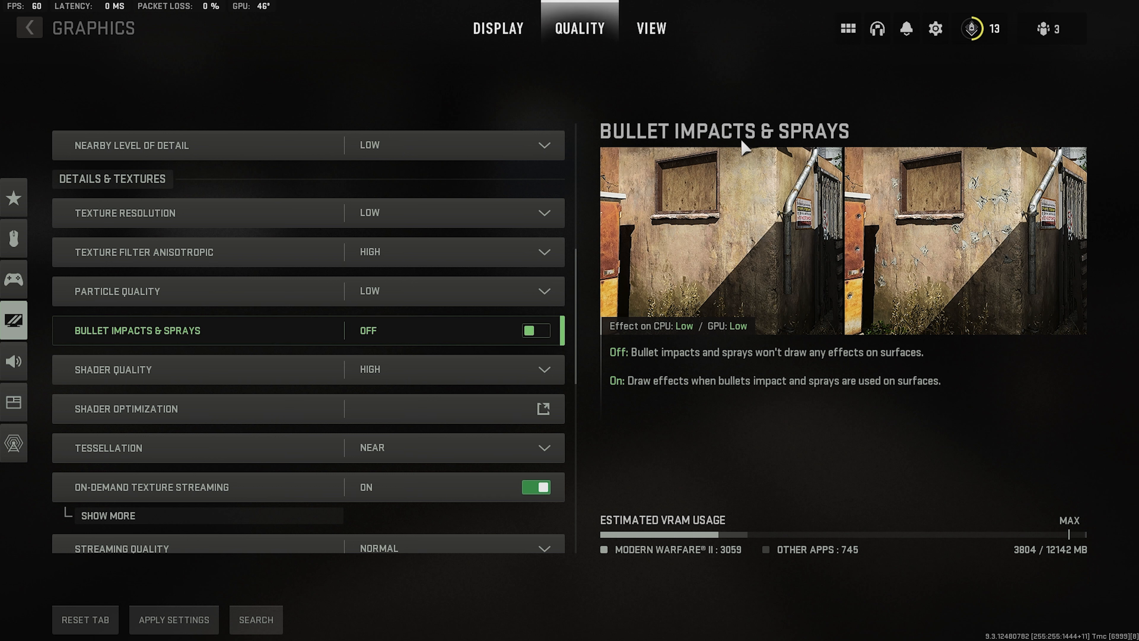
mouse_move(374, 369)
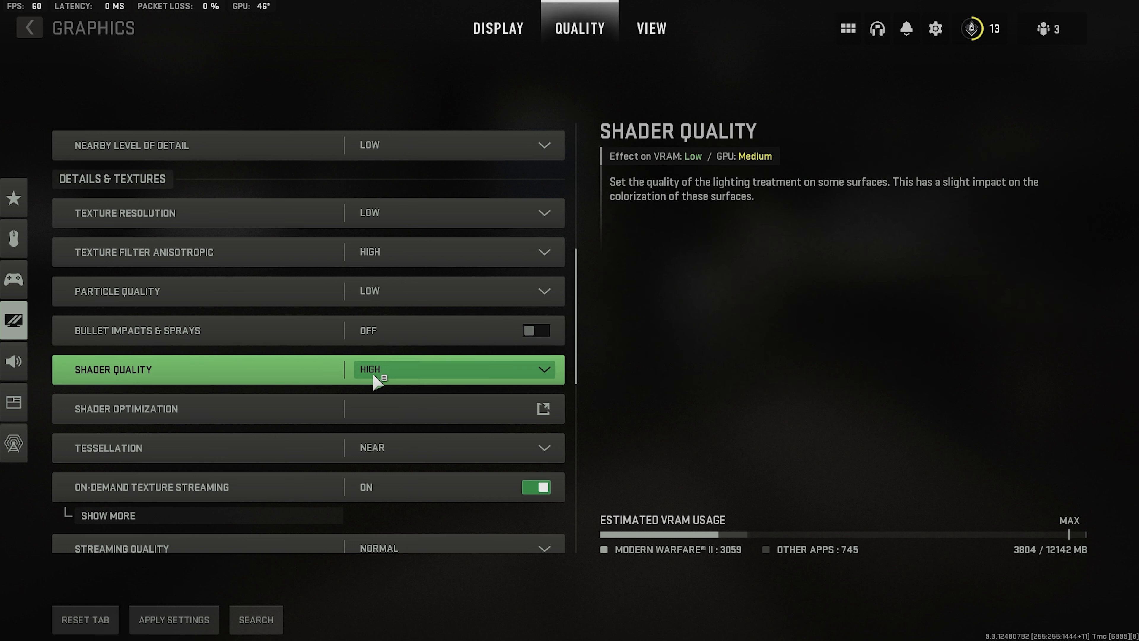
left_click(450, 369)
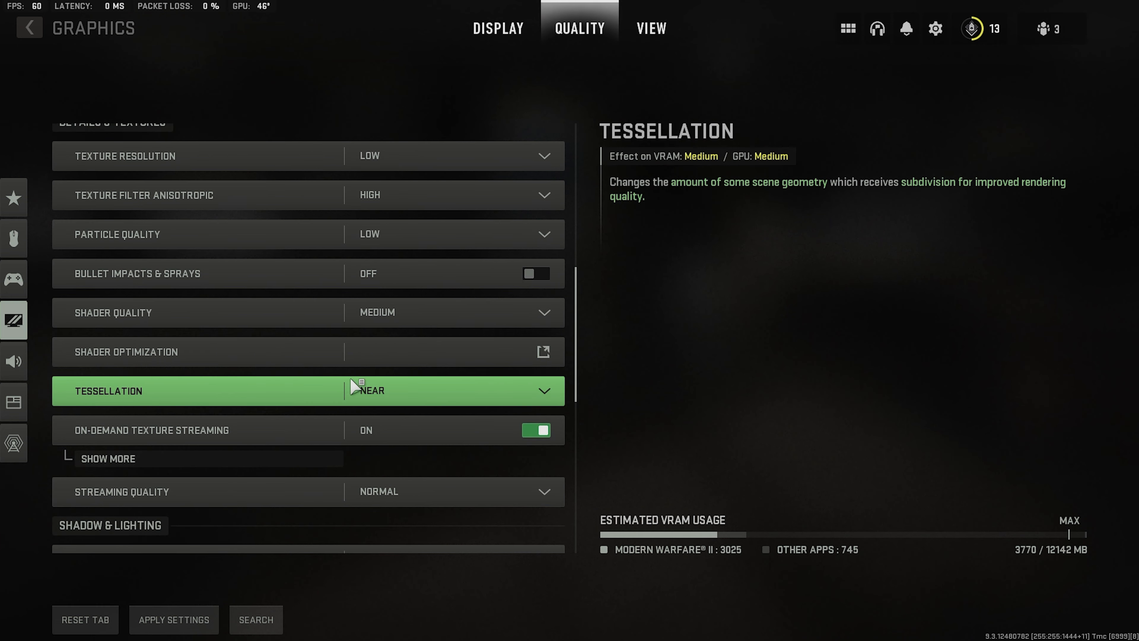
mouse_move(312, 353)
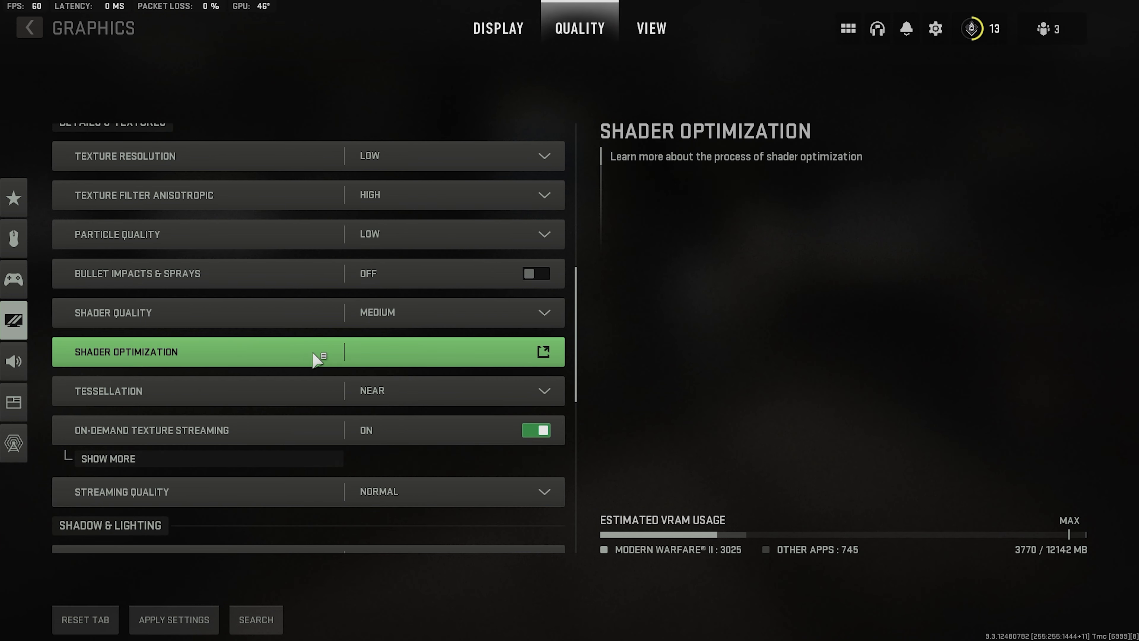
left_click(450, 390)
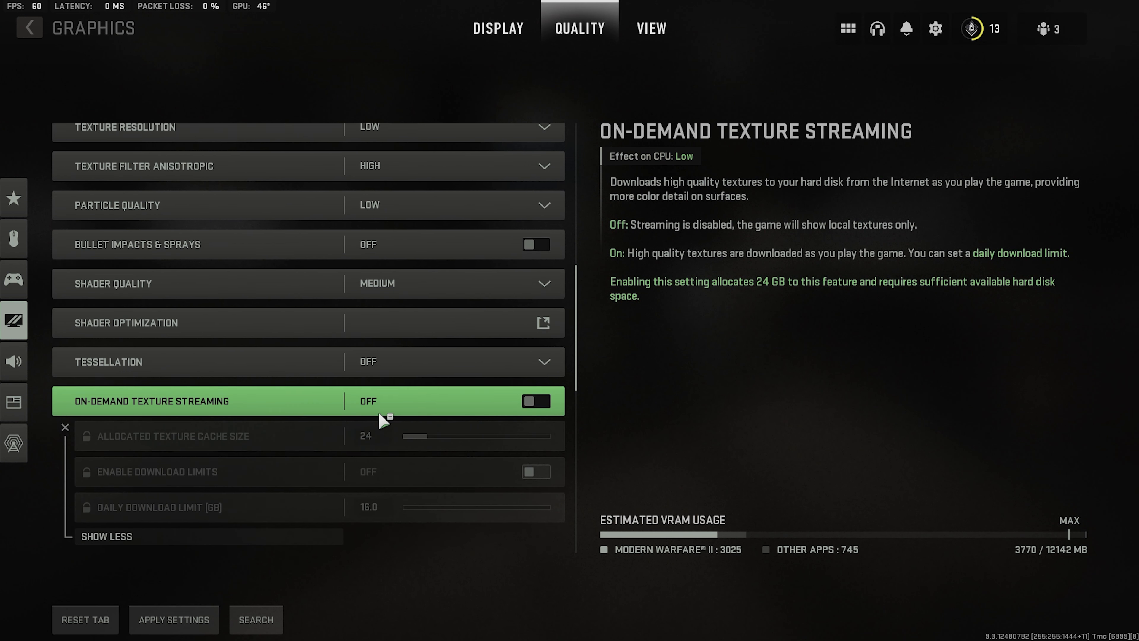
Hide the extra texture streaming options and leave streaming quality at Normal.
scroll("down", 3)
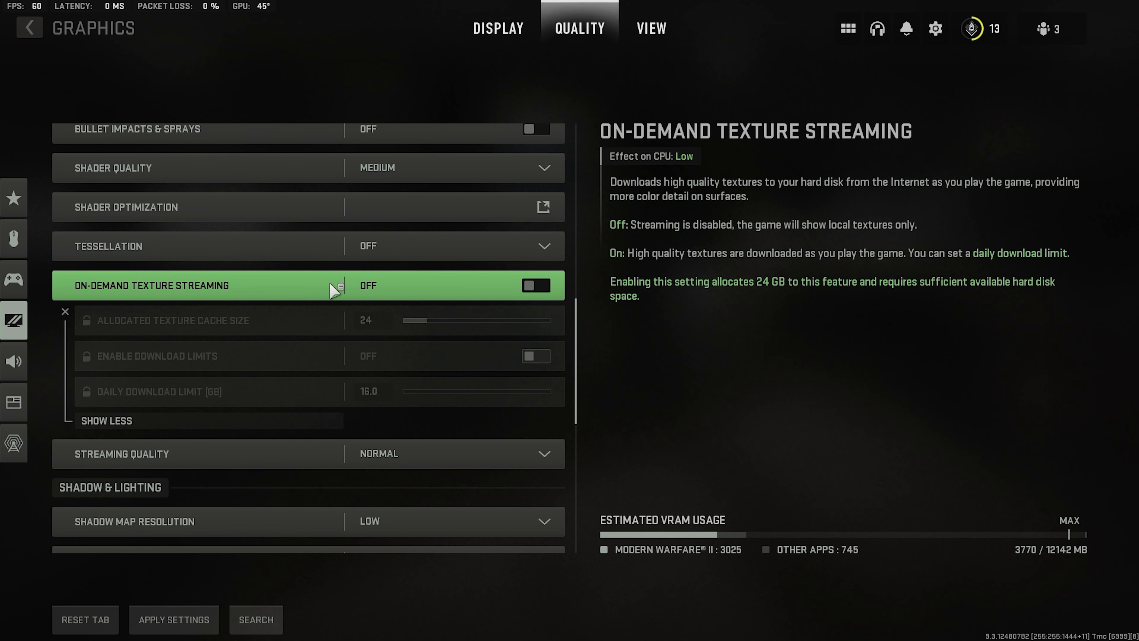
mouse_move(337, 287)
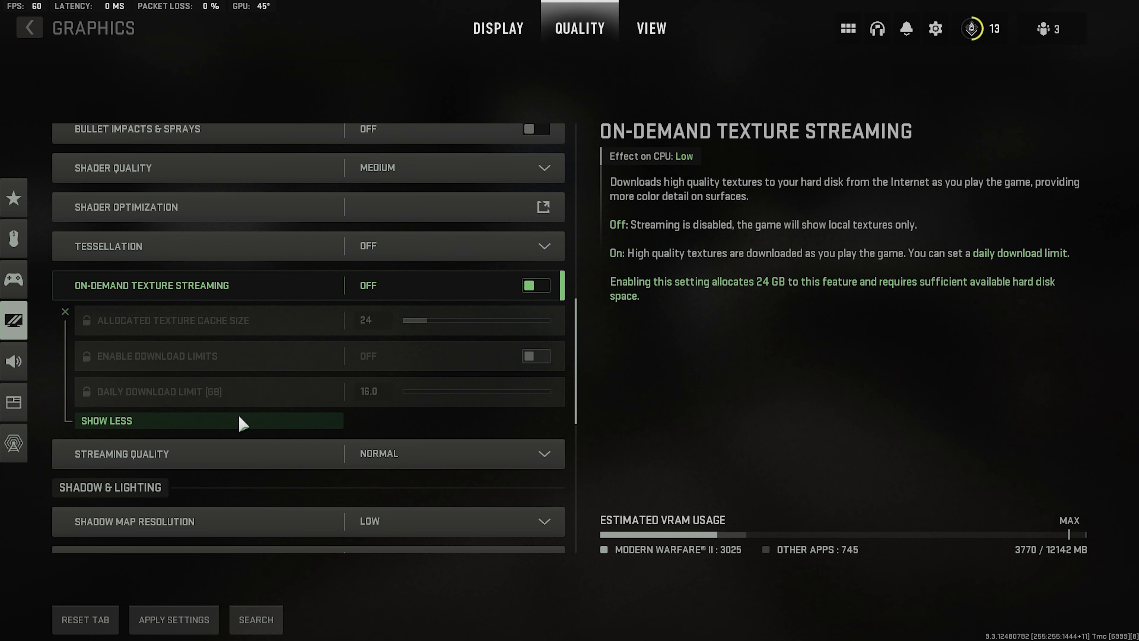
left_click(208, 420)
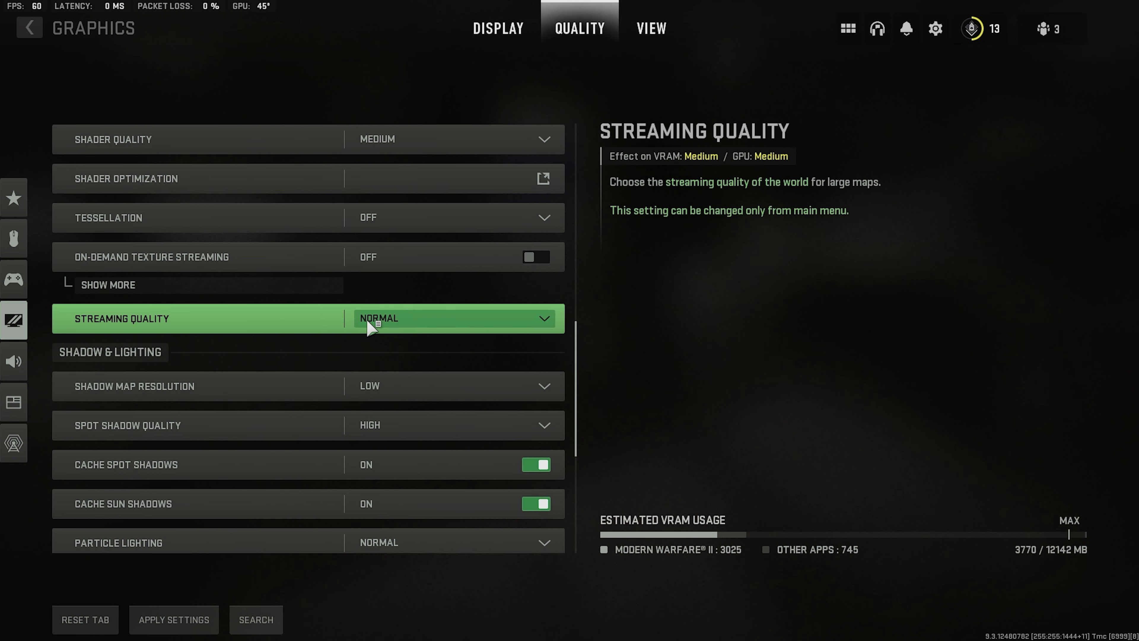
left_click(451, 318)
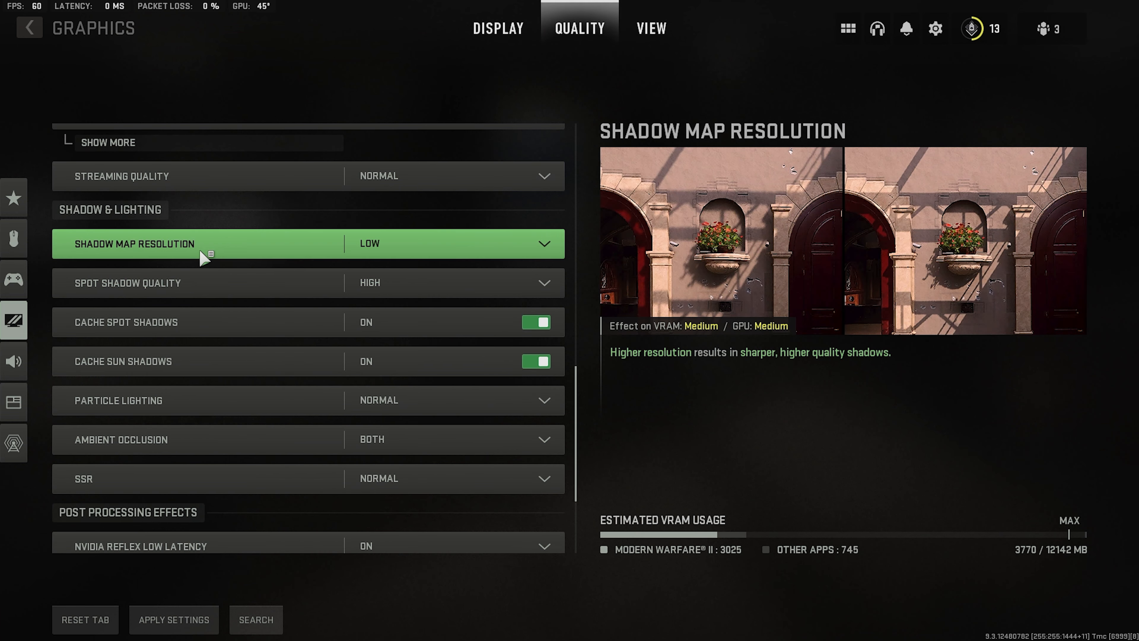
Lower spot shadow quality from High to Low, leaving both shadow caches on.
left_click(450, 283)
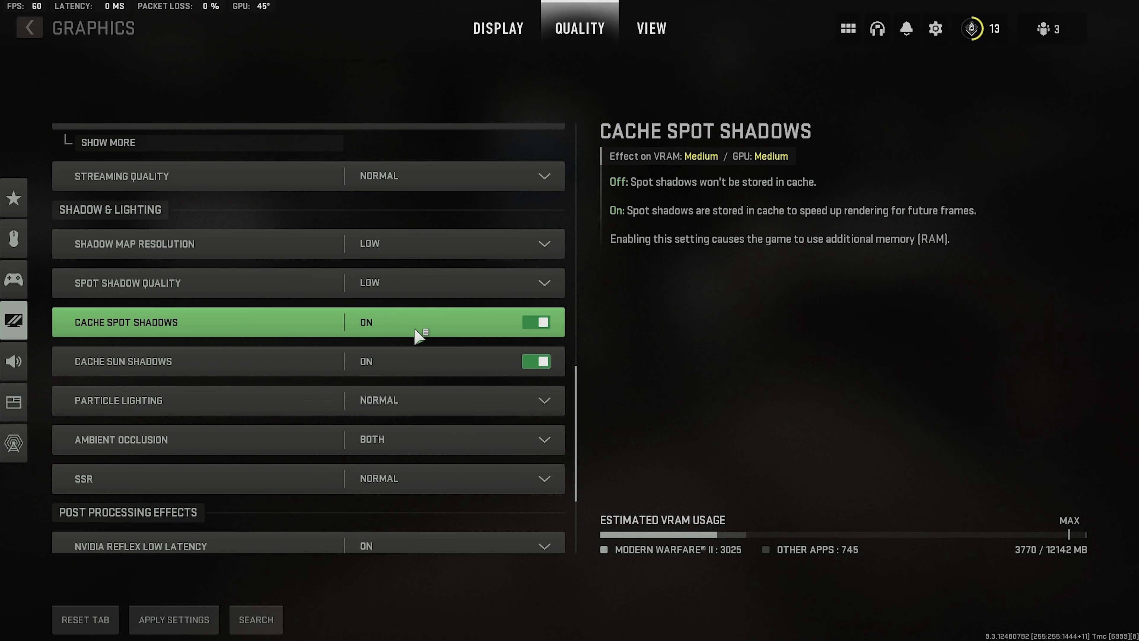
mouse_move(178, 339)
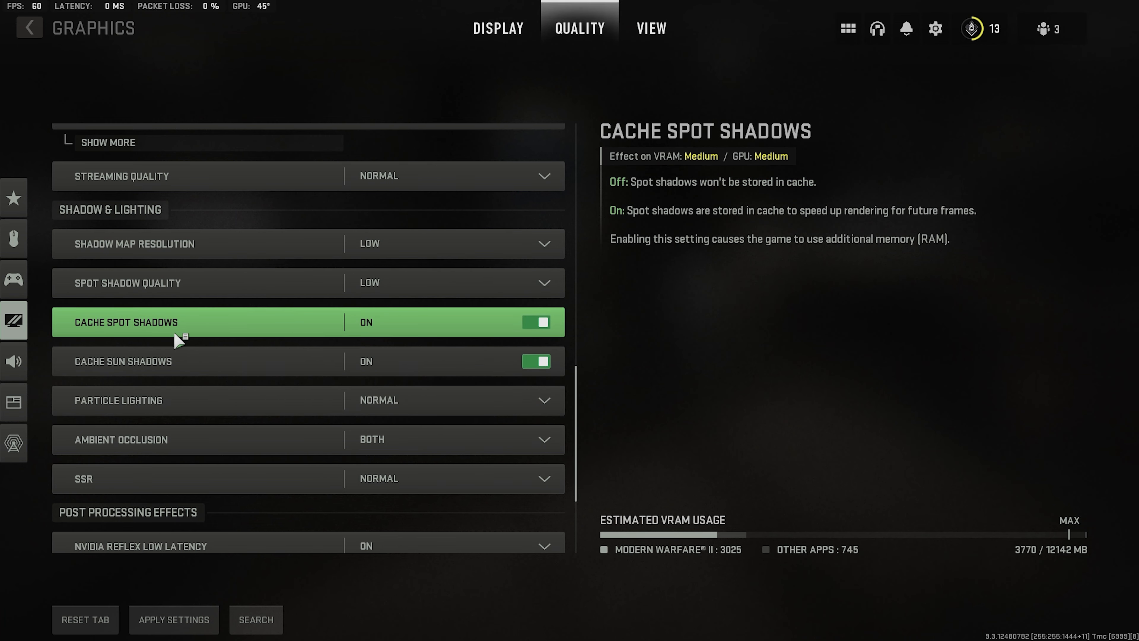
mouse_move(356, 361)
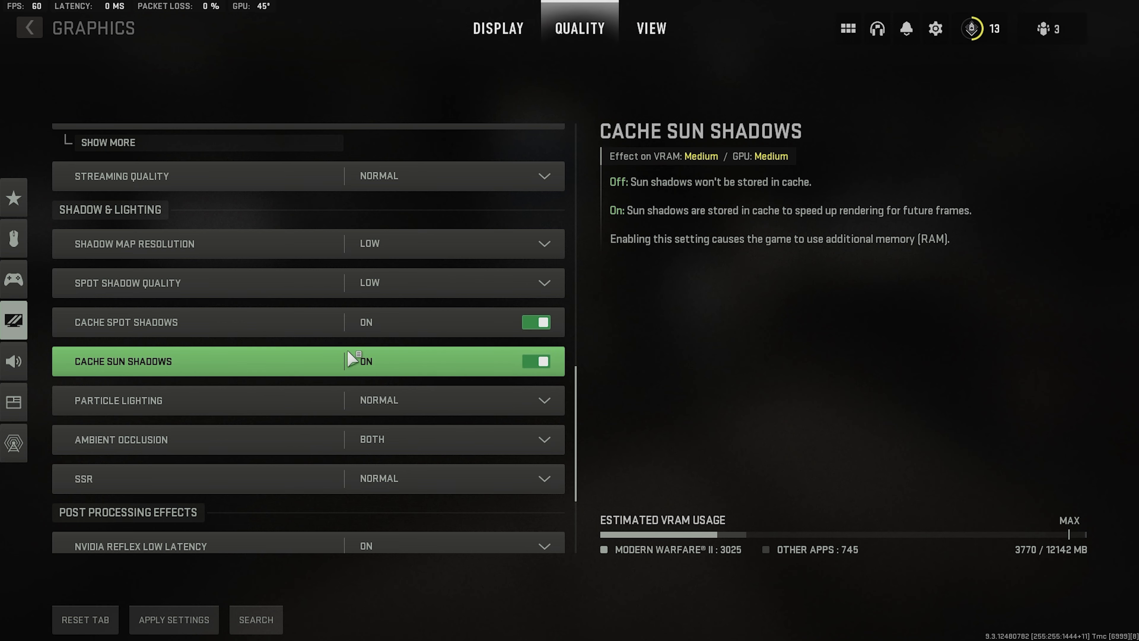
mouse_move(411, 373)
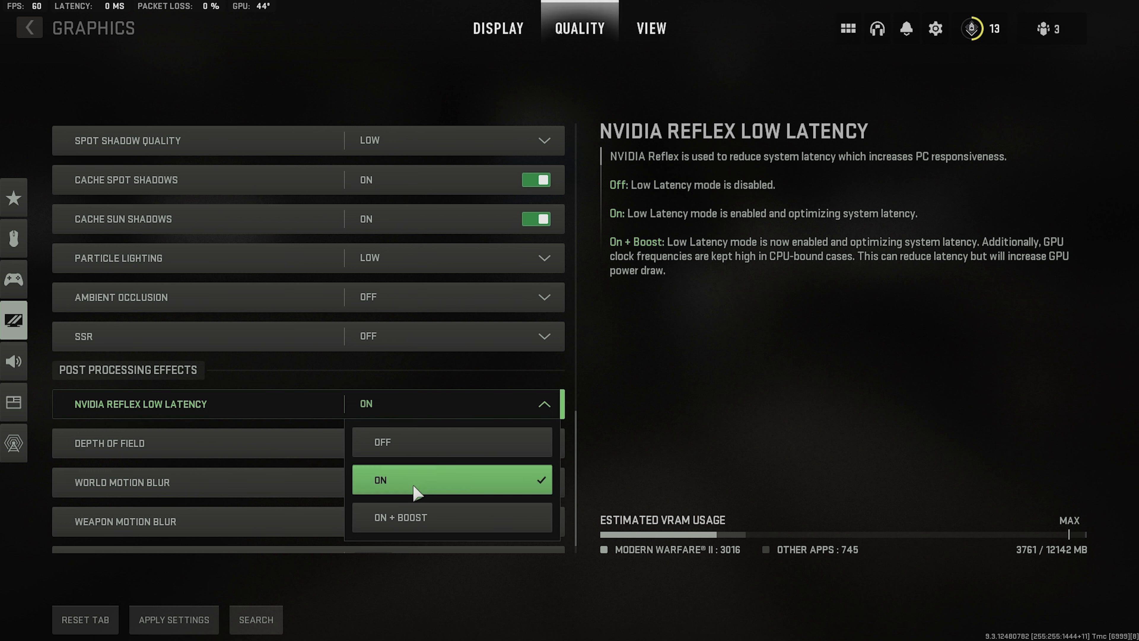
mouse_move(450, 524)
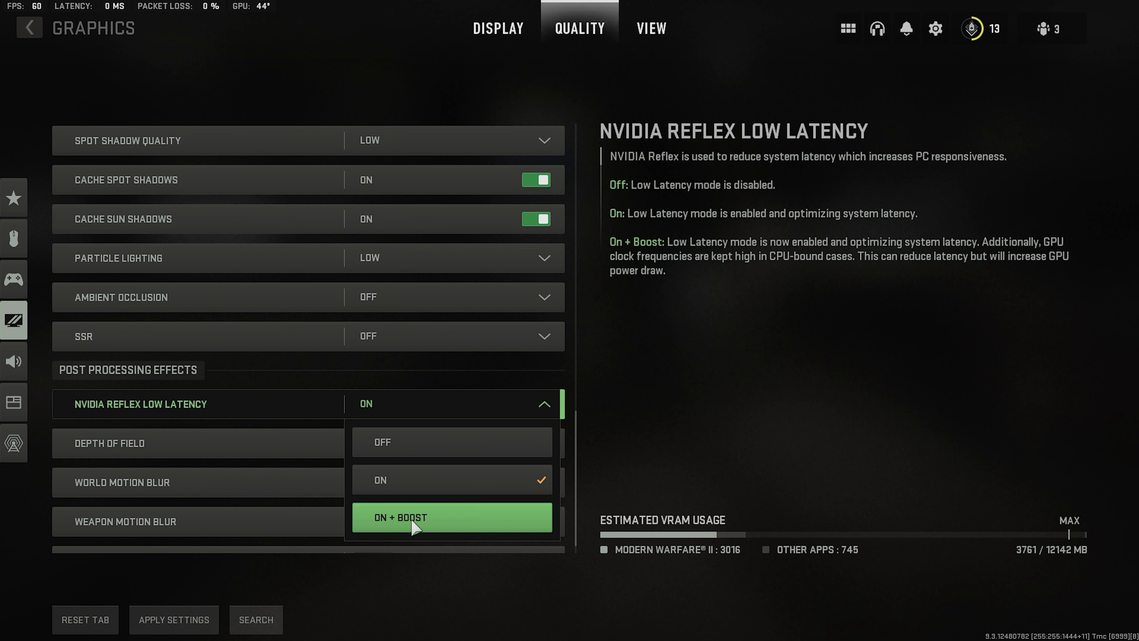
mouse_move(378, 479)
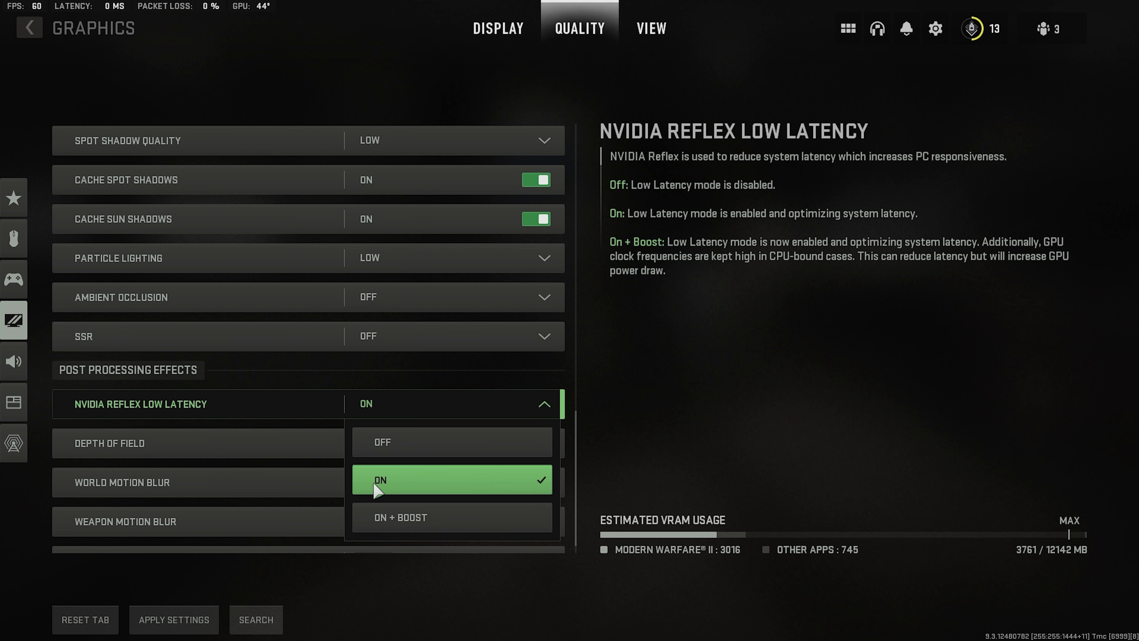
mouse_move(417, 519)
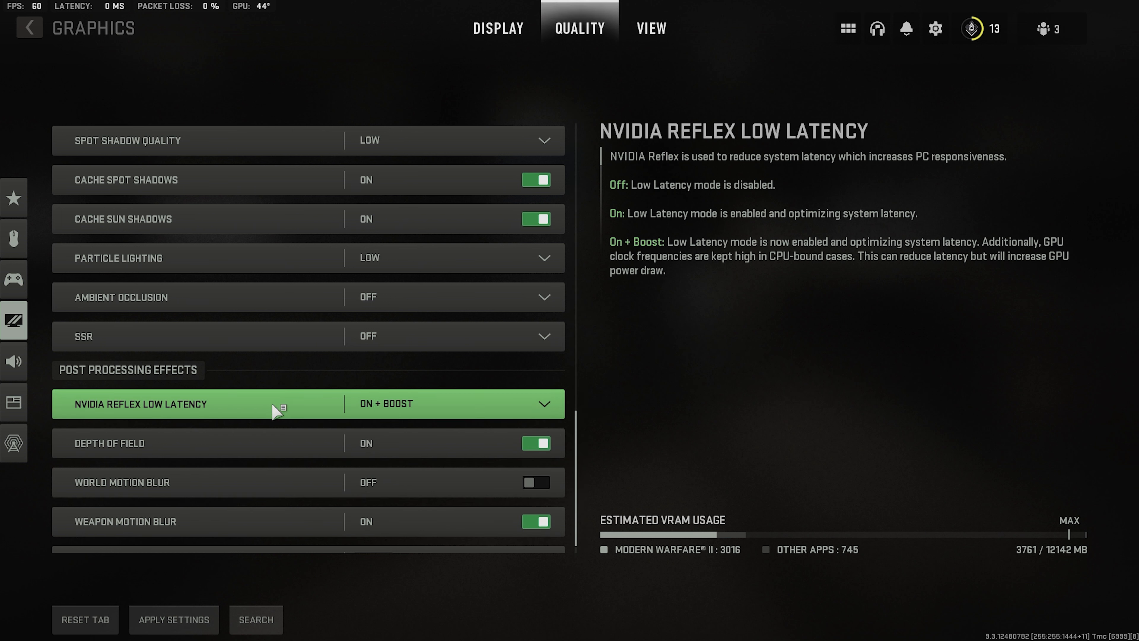
mouse_move(396, 412)
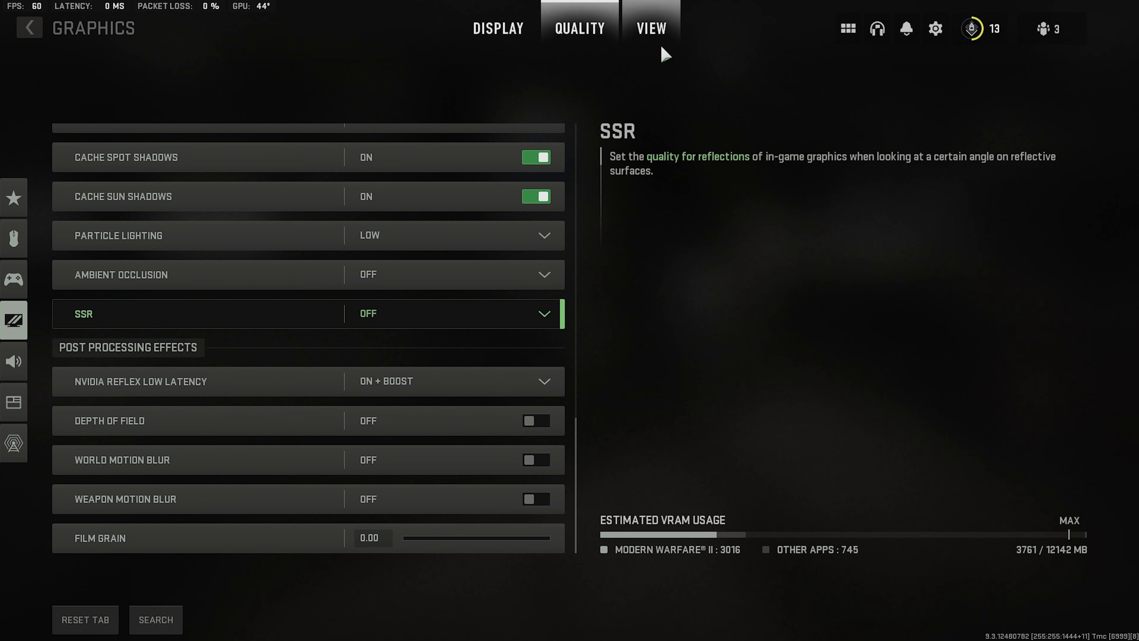
Switch to the View graphics settings showing field of view 120.
left_click(650, 29)
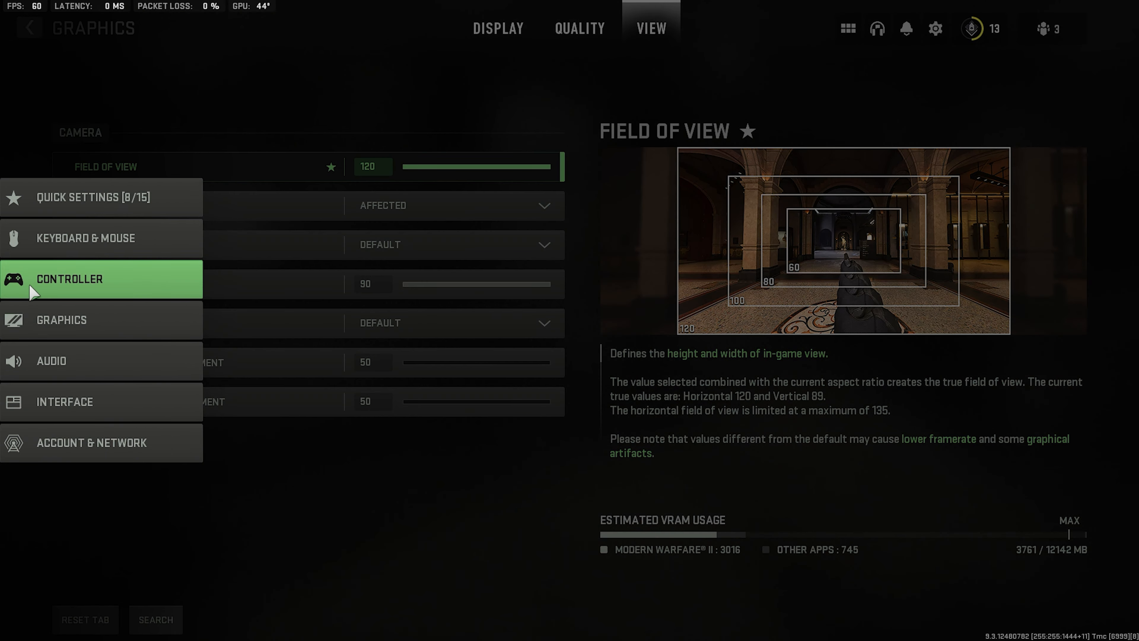
Open Interface settings and scroll down to the HUD bounds and telemetry options.
left_click(65, 402)
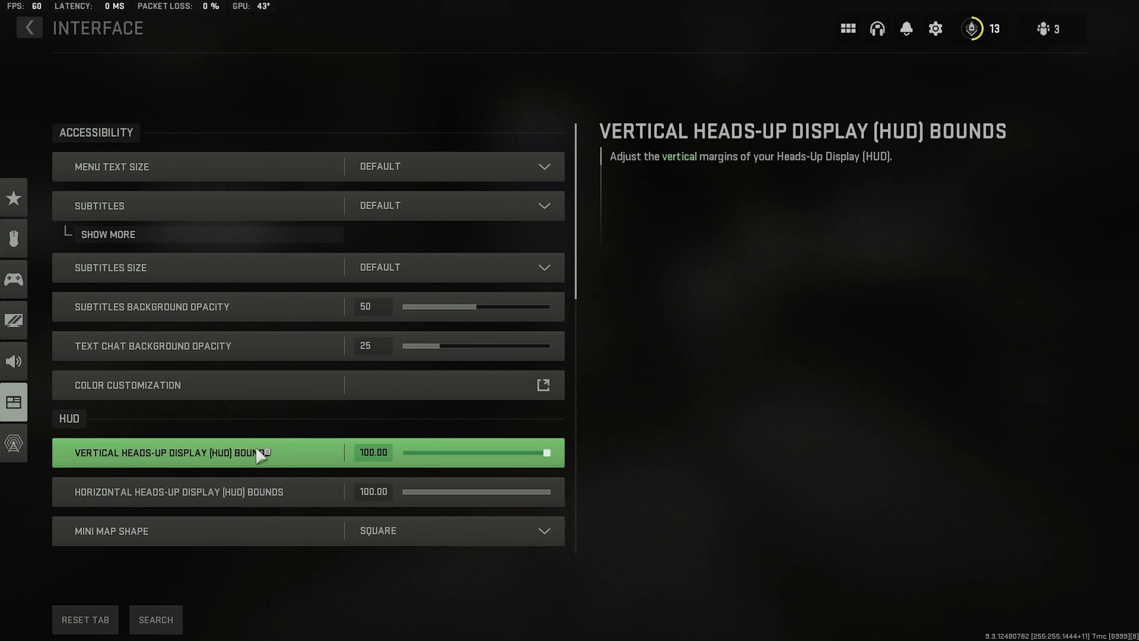
scroll("down", 3)
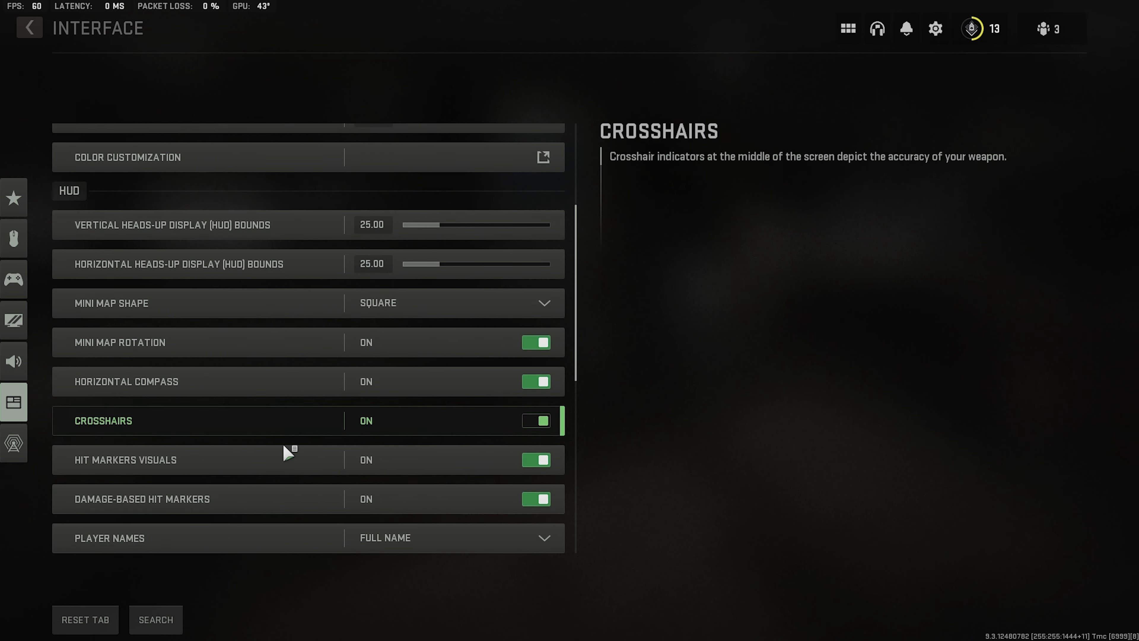
scroll("down", 3)
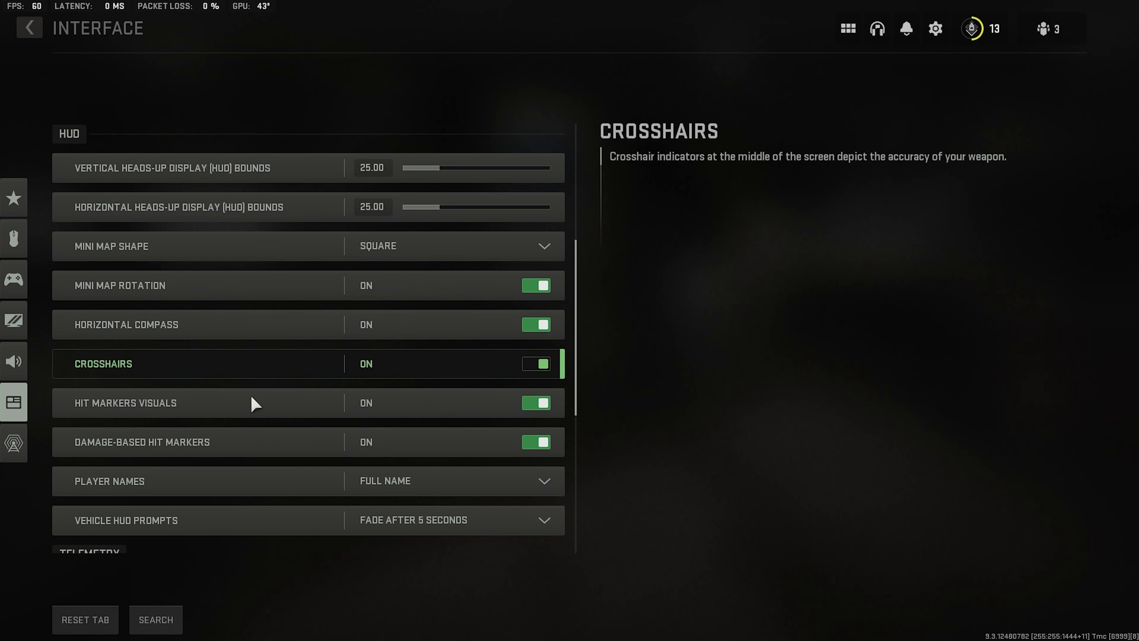
scroll("down", 3)
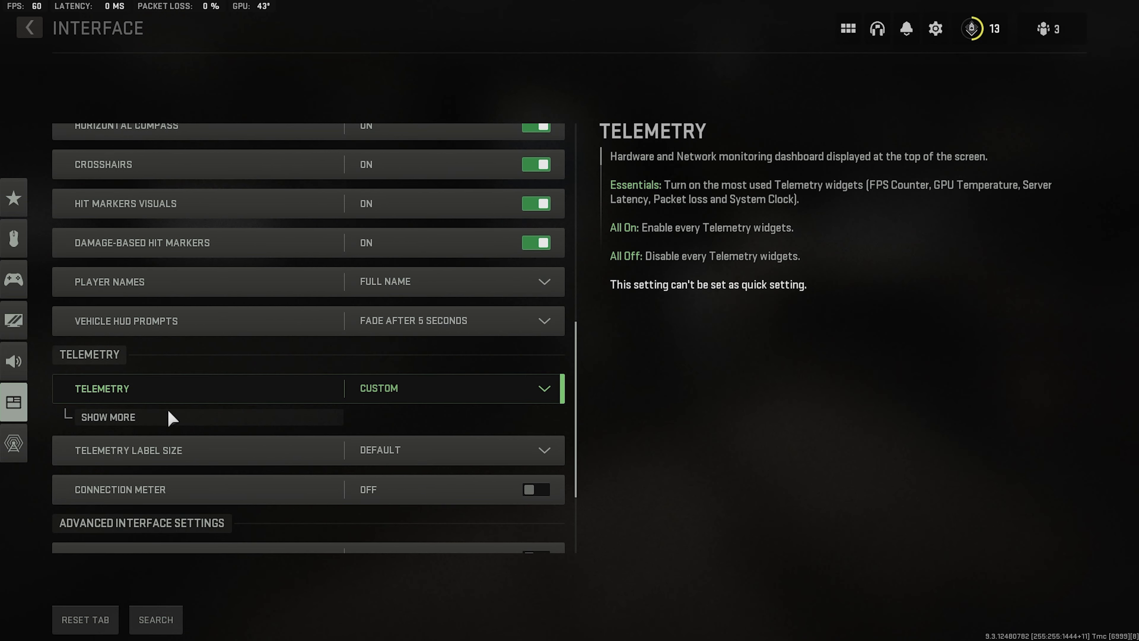
Show the individual telemetry widgets and toggle Packet Loss off then back on.
left_click(108, 417)
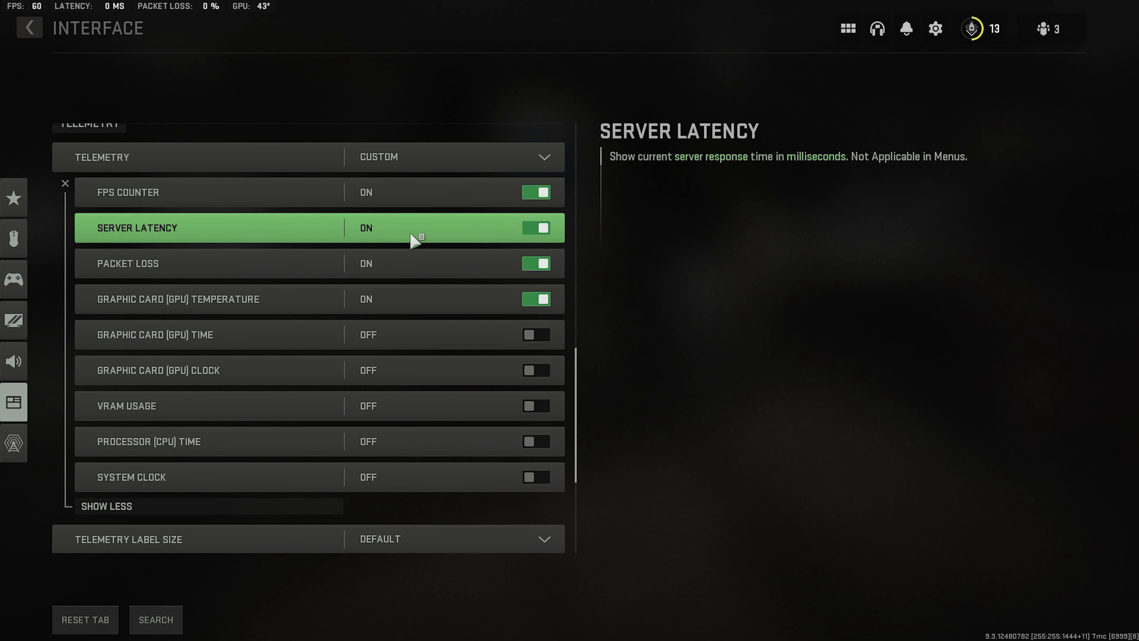
left_click(535, 263)
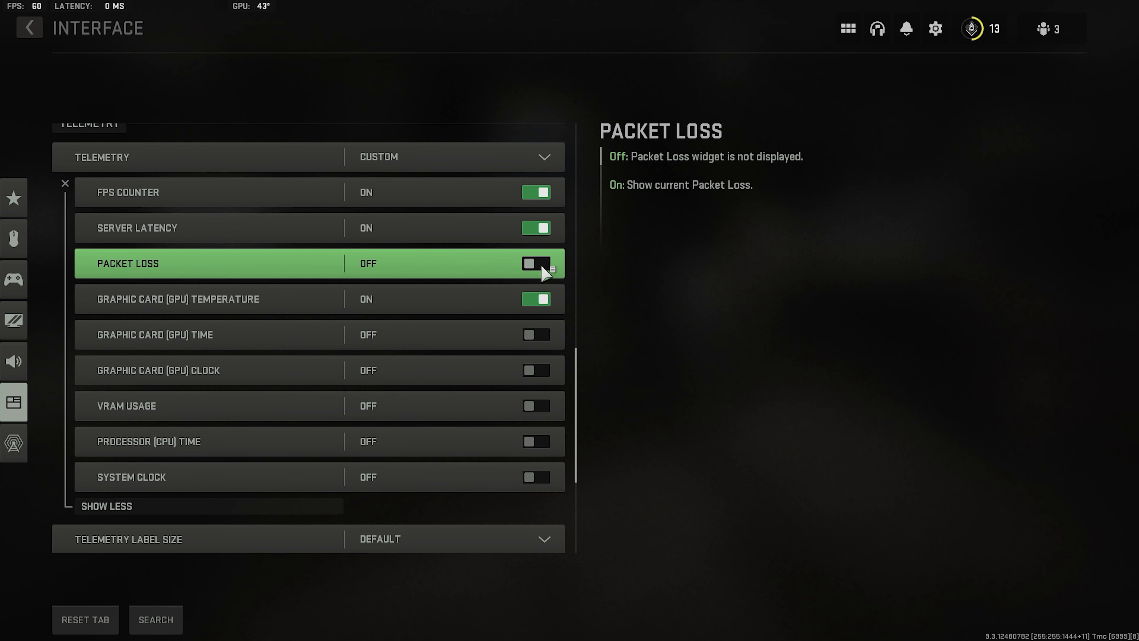
left_click(535, 263)
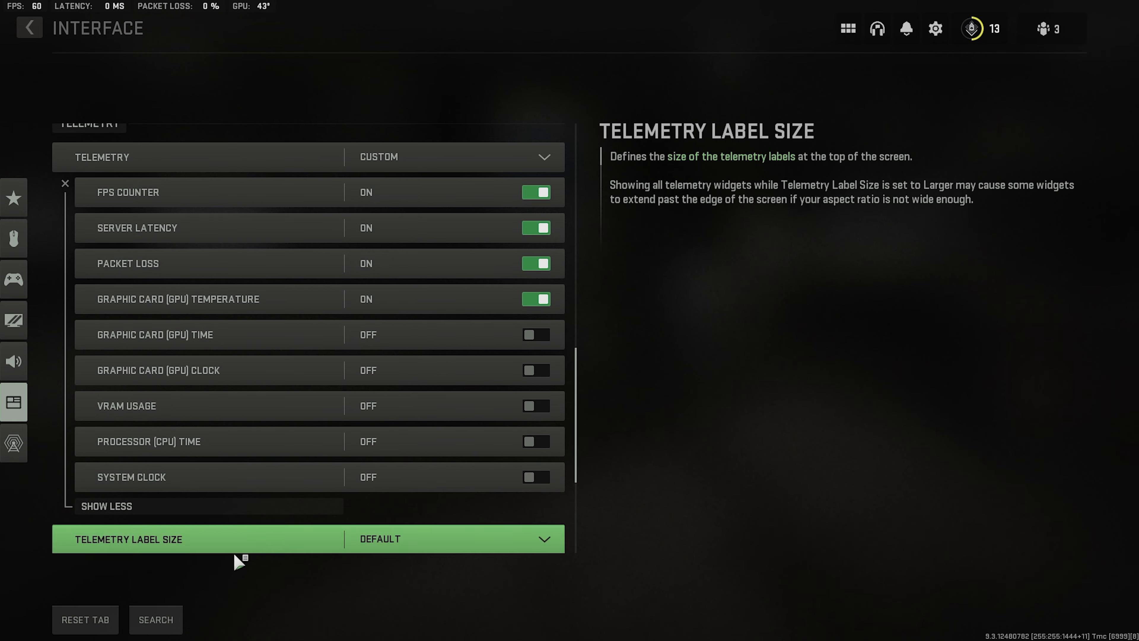
scroll("down", 3)
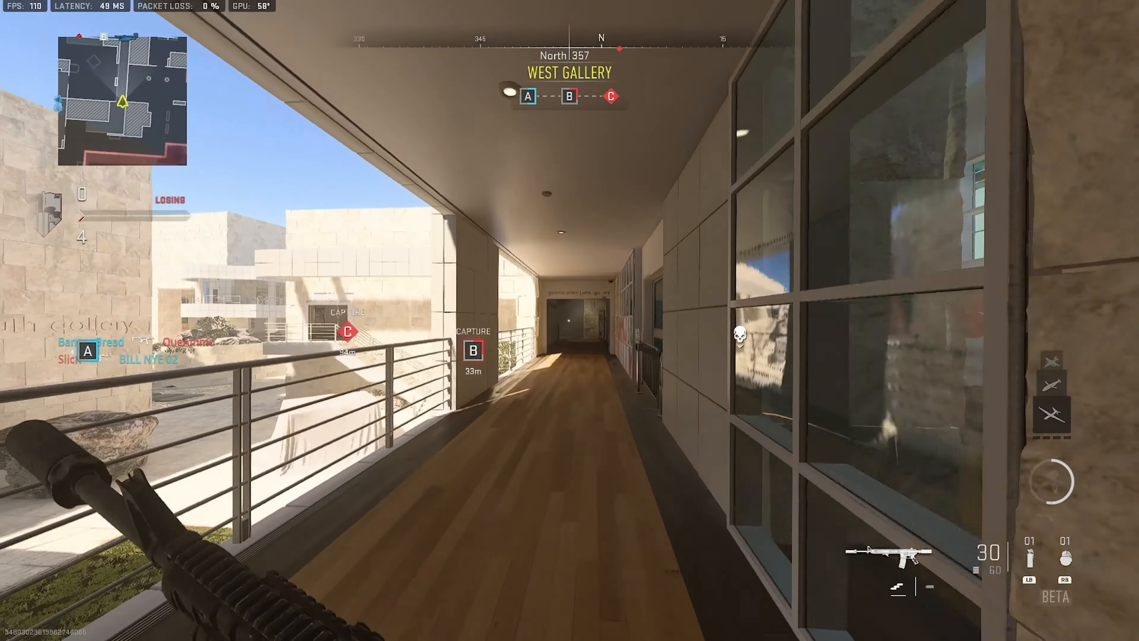
mouse_move(569, 320)
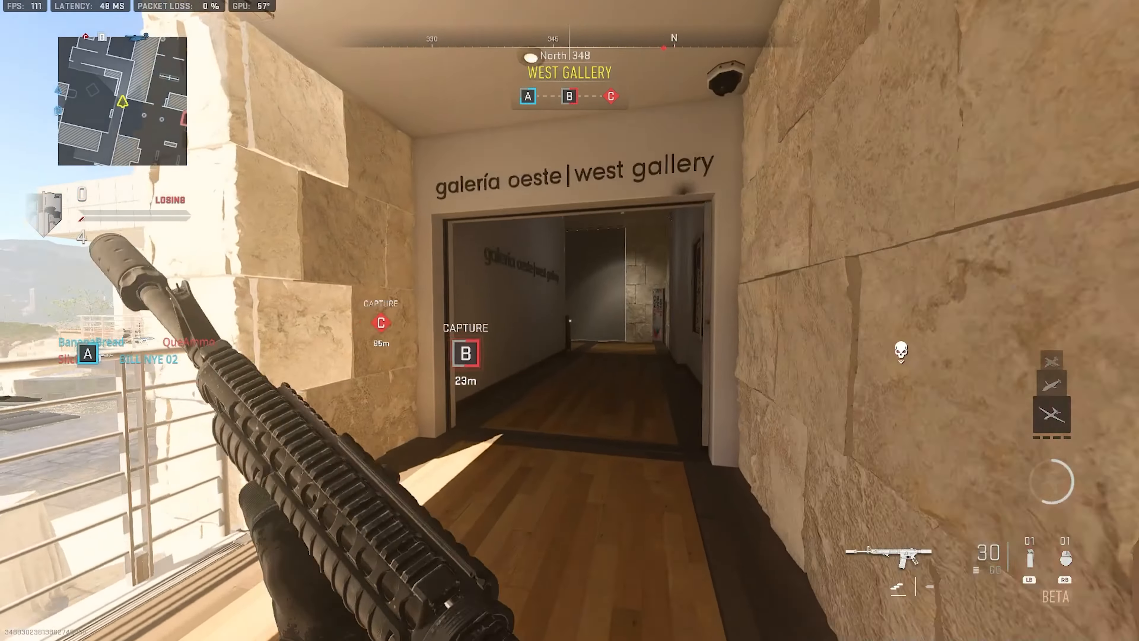